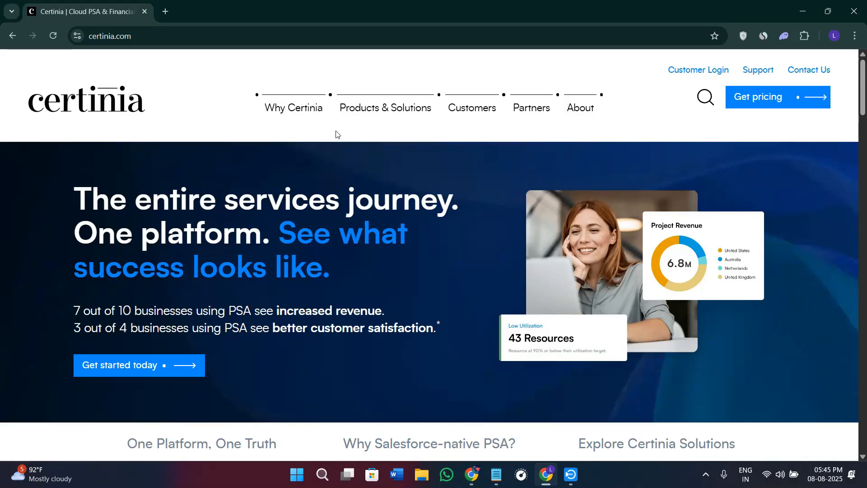
pyautogui.moveTo(523, 259)
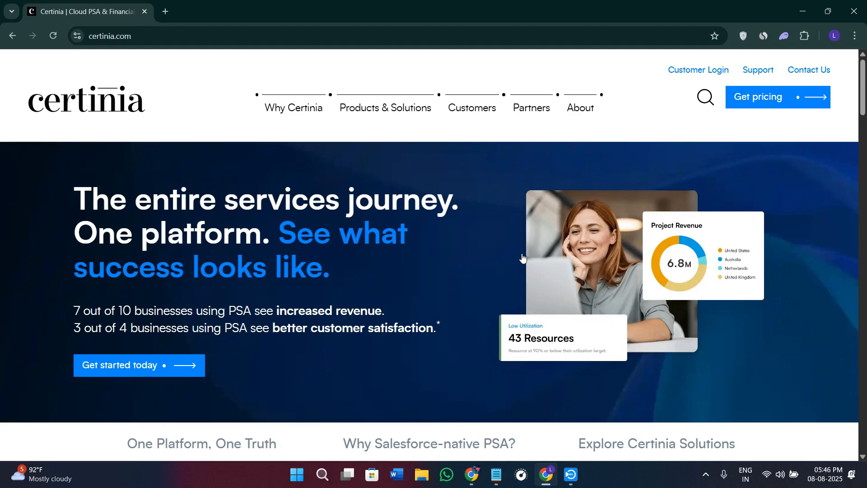
pyautogui.moveTo(523, 259)
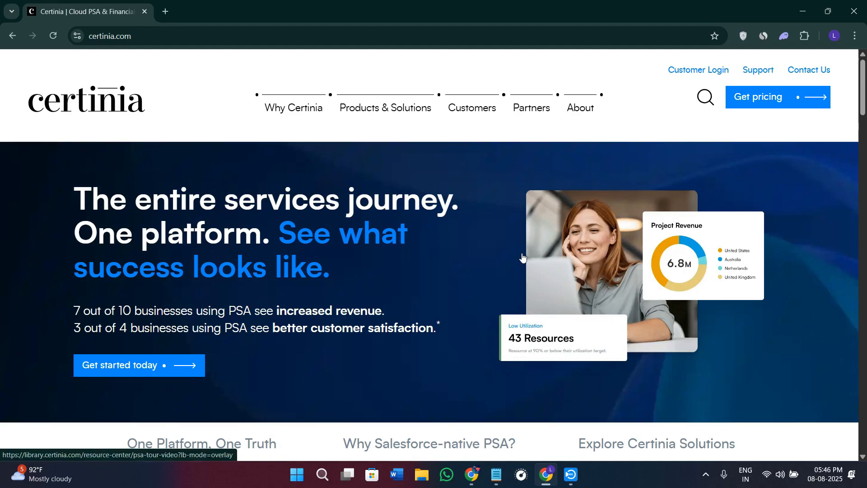
pyautogui.moveTo(395, 273)
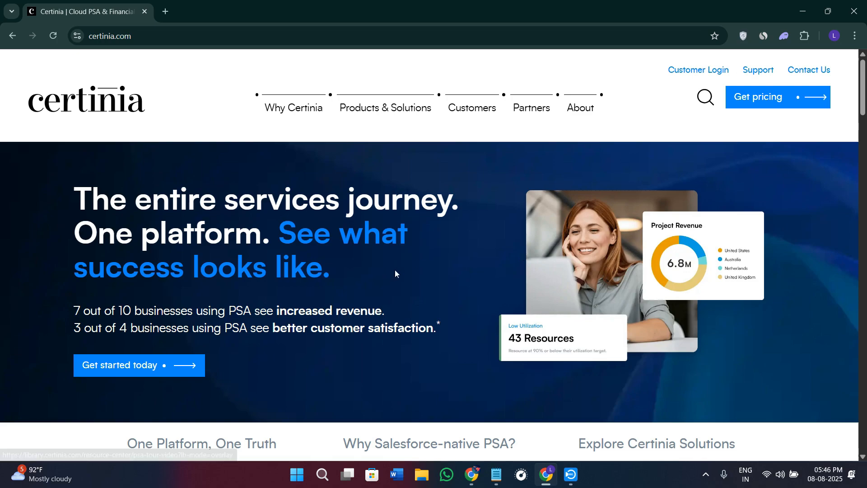
# Scroll down through the Certinia homepage content.
pyautogui.scroll(-3)
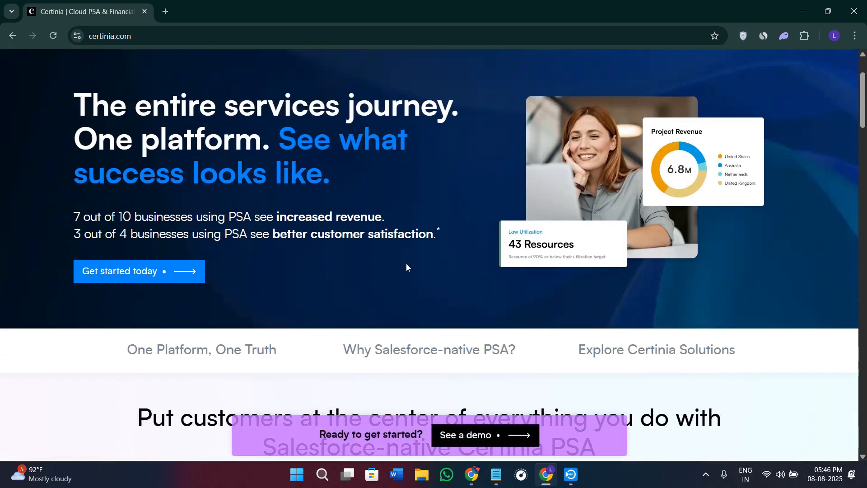
pyautogui.scroll(-3)
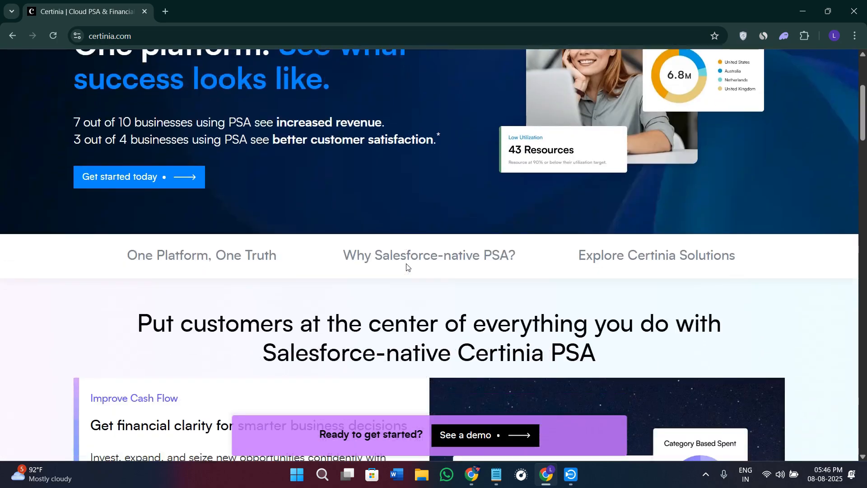
pyautogui.click(429, 254)
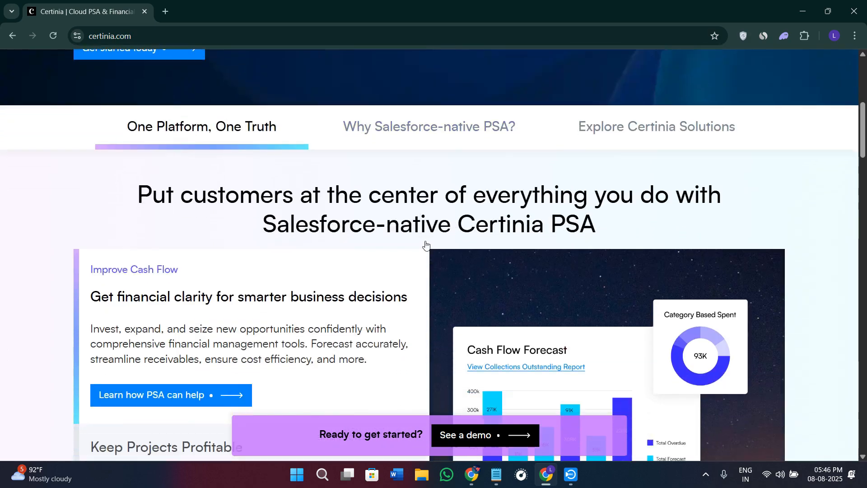
pyautogui.scroll(-3)
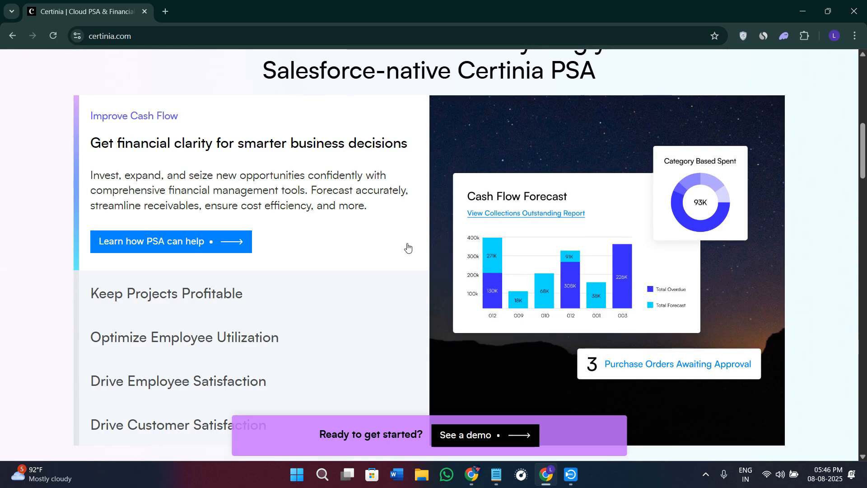
pyautogui.scroll(-3)
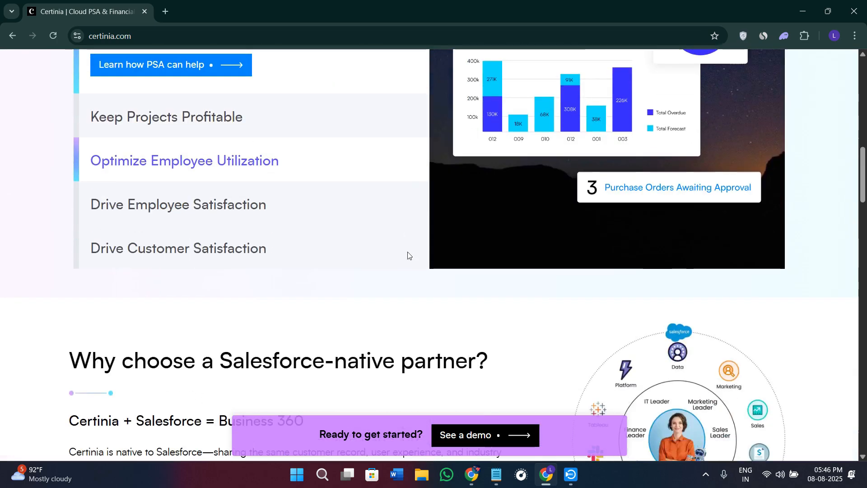
pyautogui.scroll(-3)
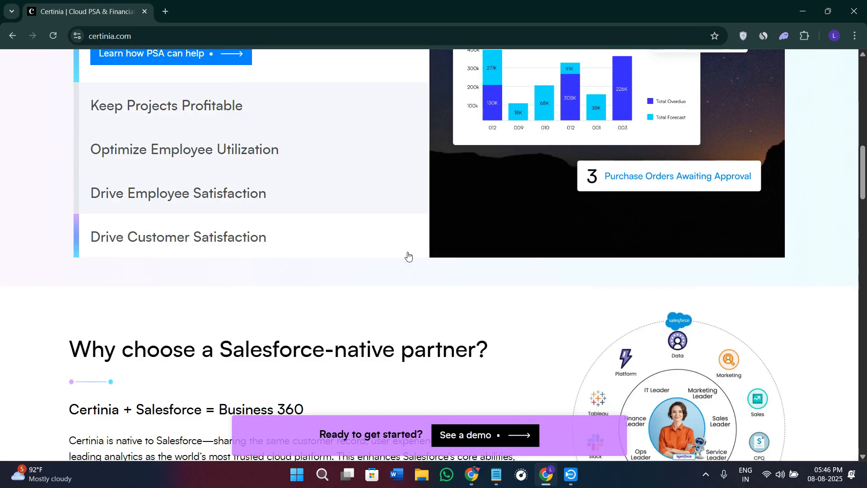
pyautogui.moveTo(406, 274)
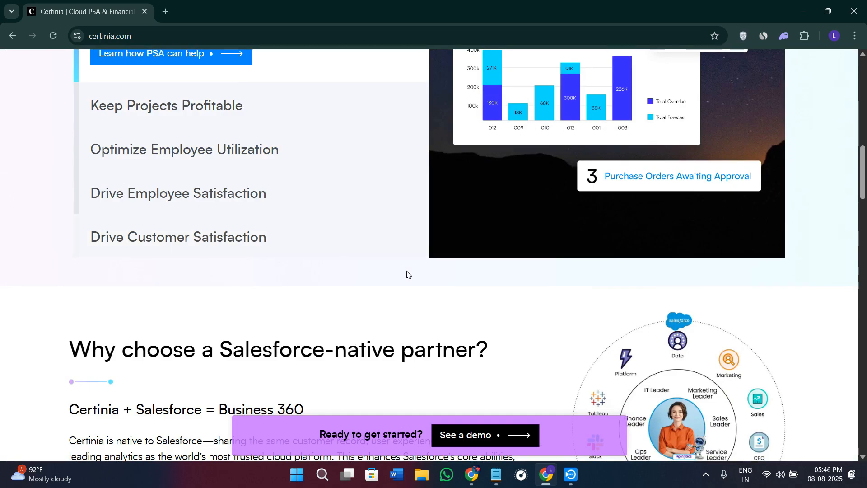
pyautogui.scroll(-3)
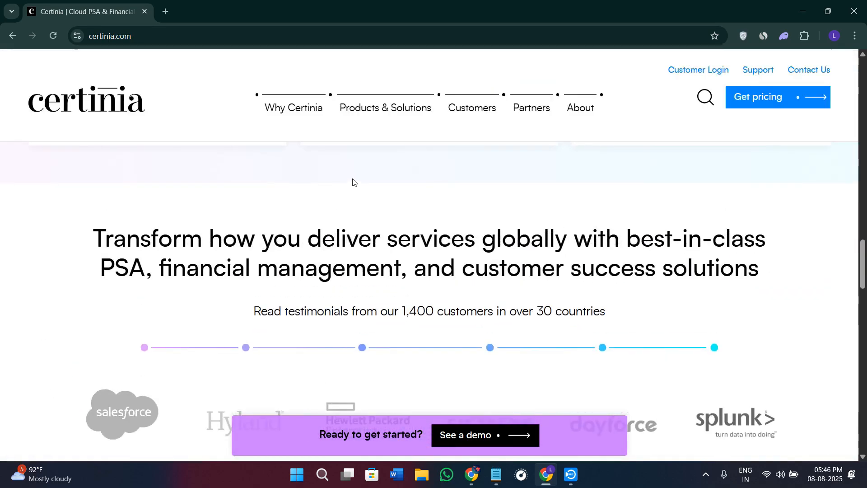
# Scroll back up and select the homepage's web address in the address bar.
pyautogui.scroll(3)
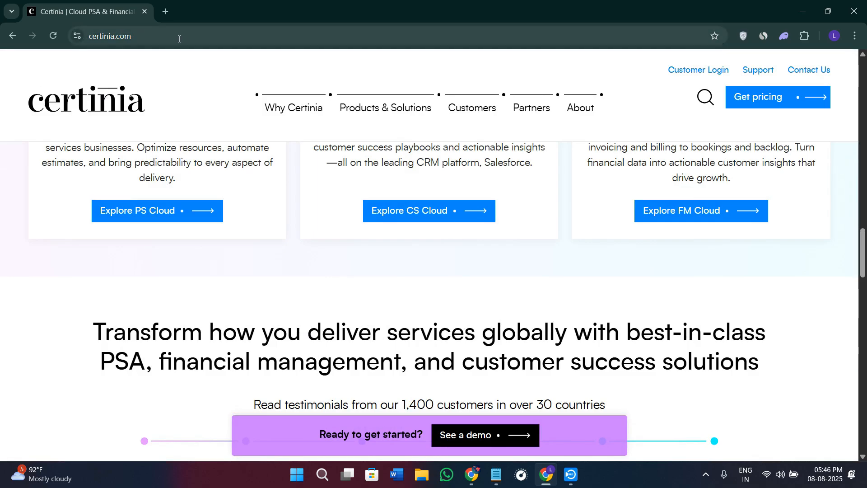
pyautogui.click(138, 36)
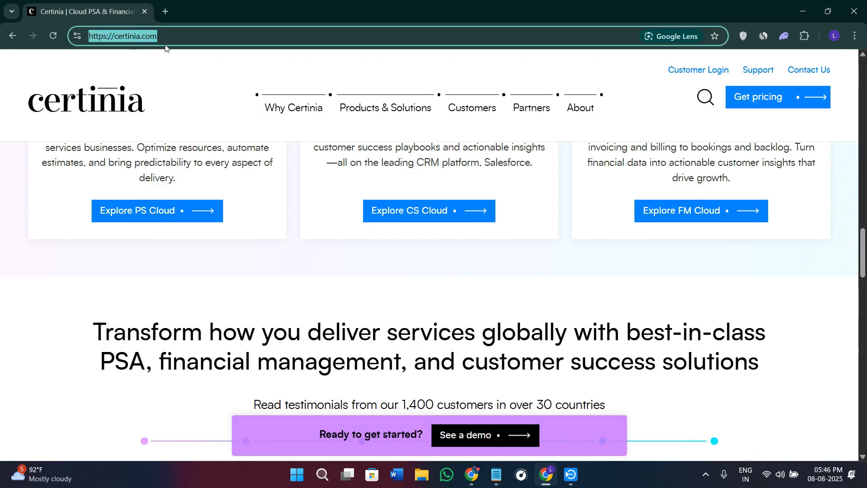
pyautogui.scroll(3)
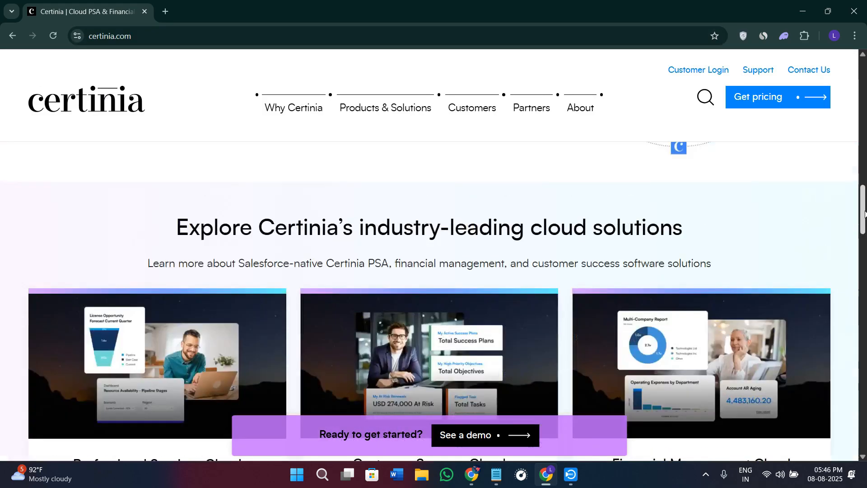
pyautogui.scroll(3)
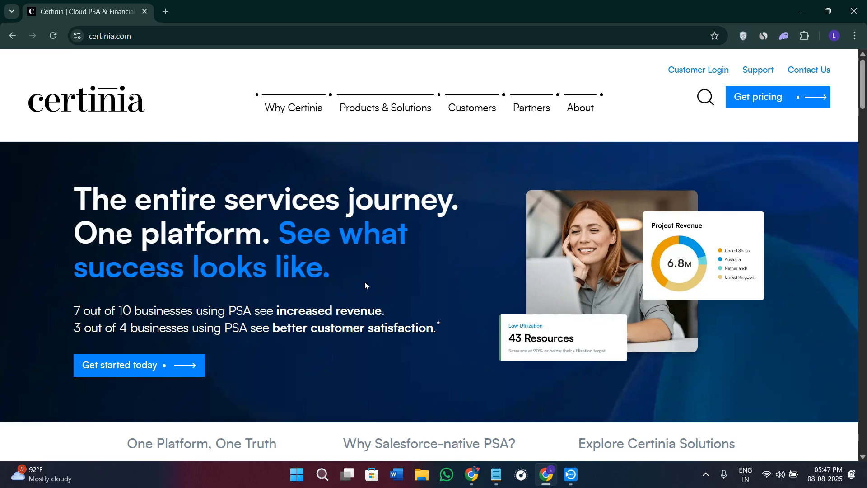
pyautogui.scroll(-3)
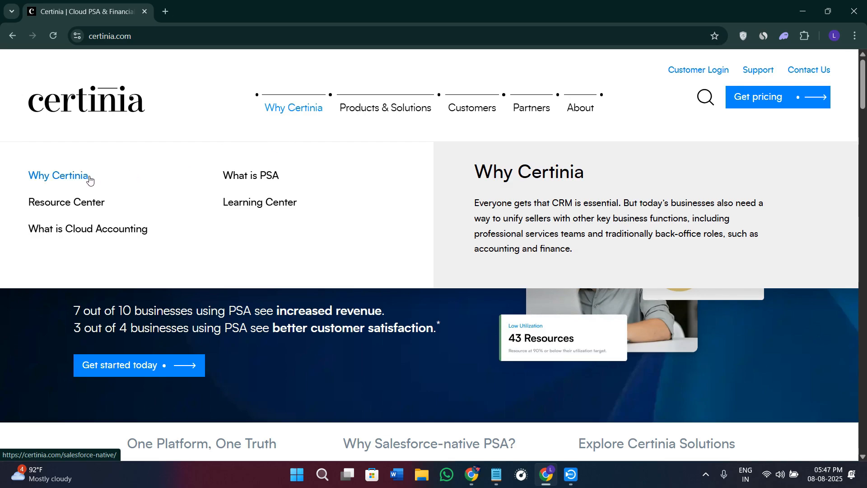
pyautogui.moveTo(75, 226)
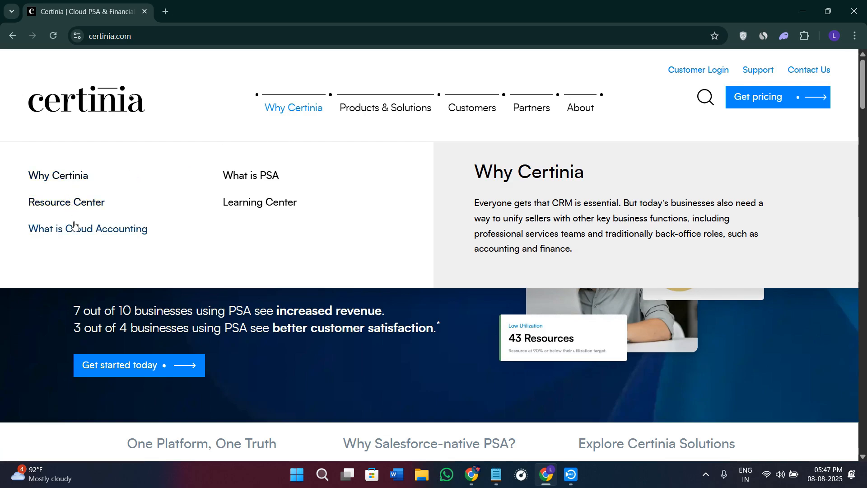
pyautogui.moveTo(88, 228)
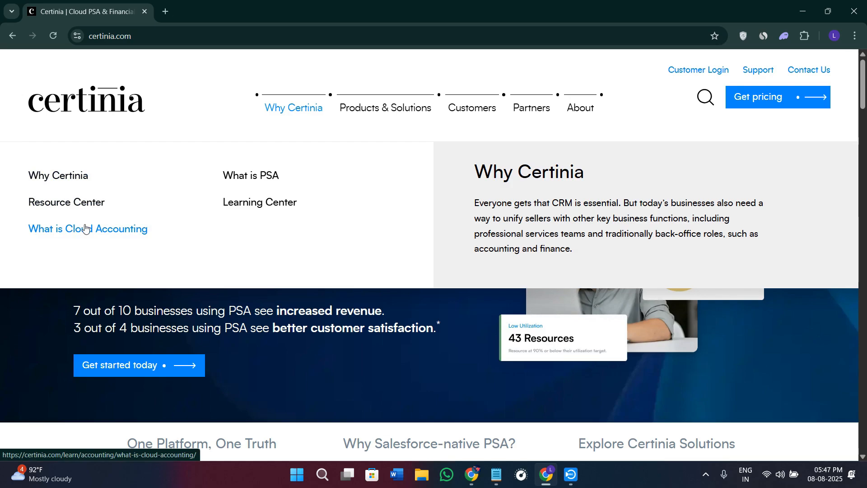
pyautogui.moveTo(250, 217)
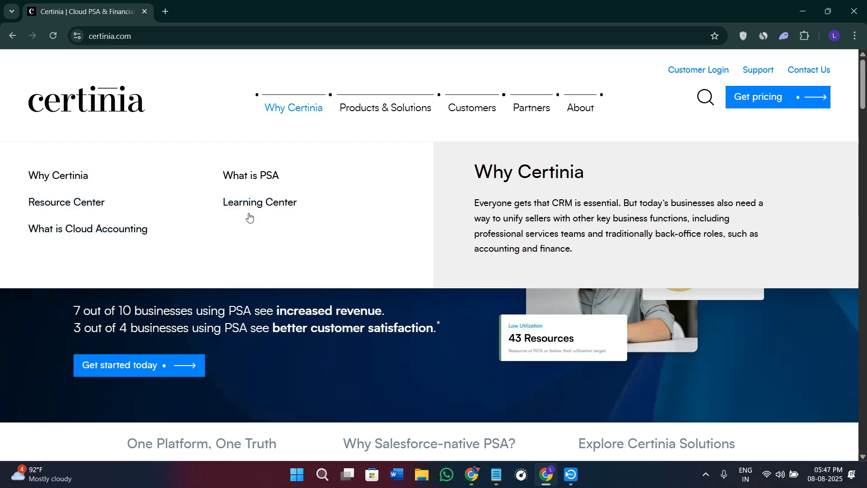
pyautogui.moveTo(369, 237)
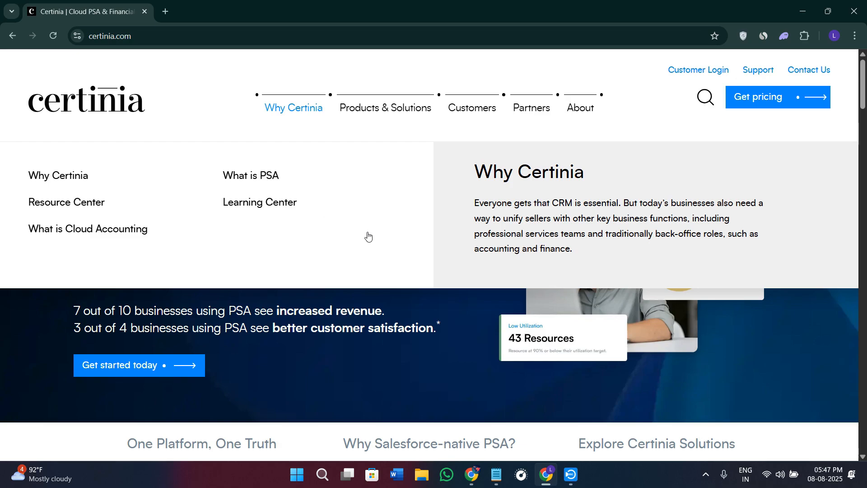
pyautogui.moveTo(377, 254)
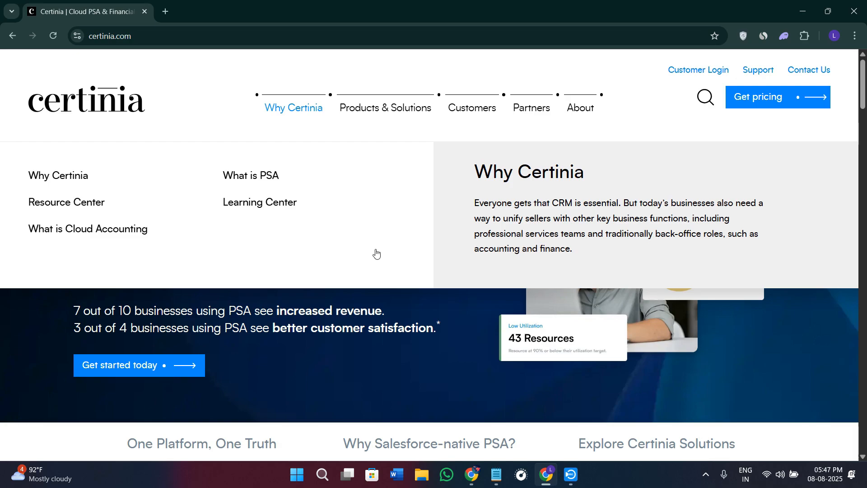
pyautogui.moveTo(482, 240)
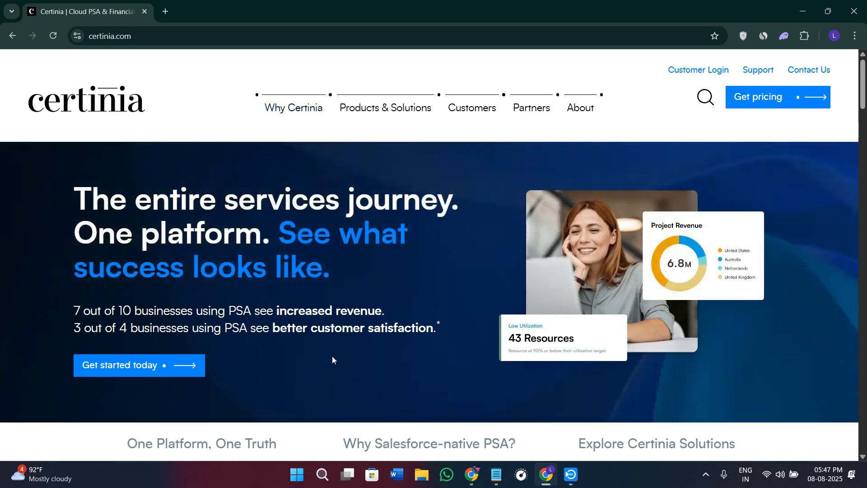
# Read further down the homepage, then scroll back toward the top.
pyautogui.scroll(-3)
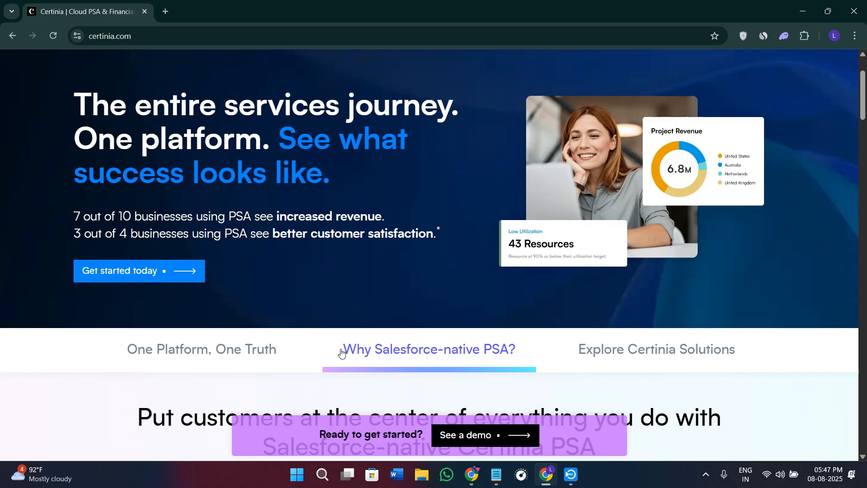
pyautogui.scroll(-3)
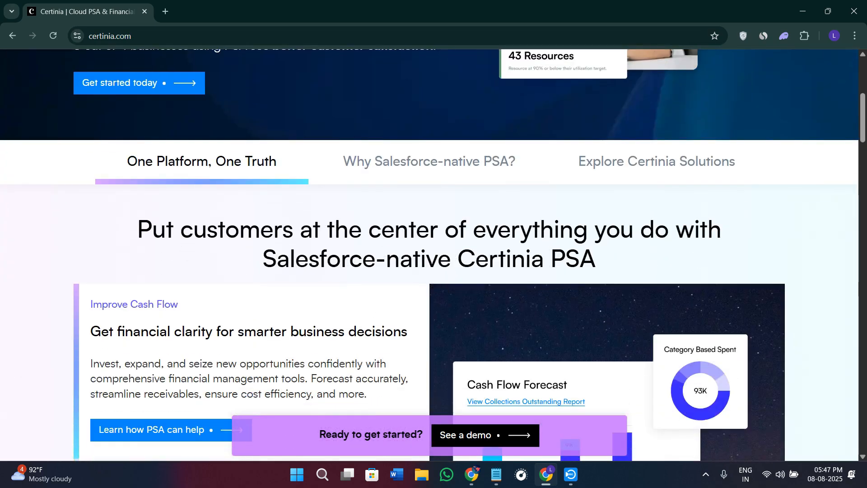
pyautogui.scroll(-3)
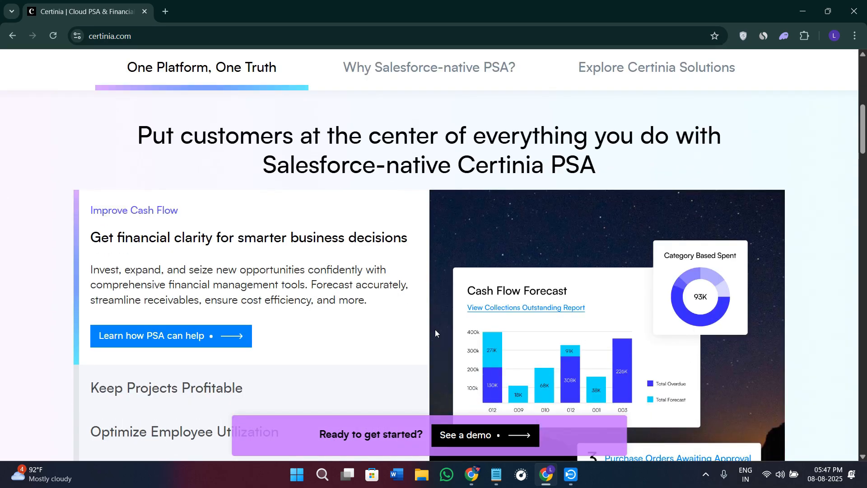
pyautogui.scroll(-3)
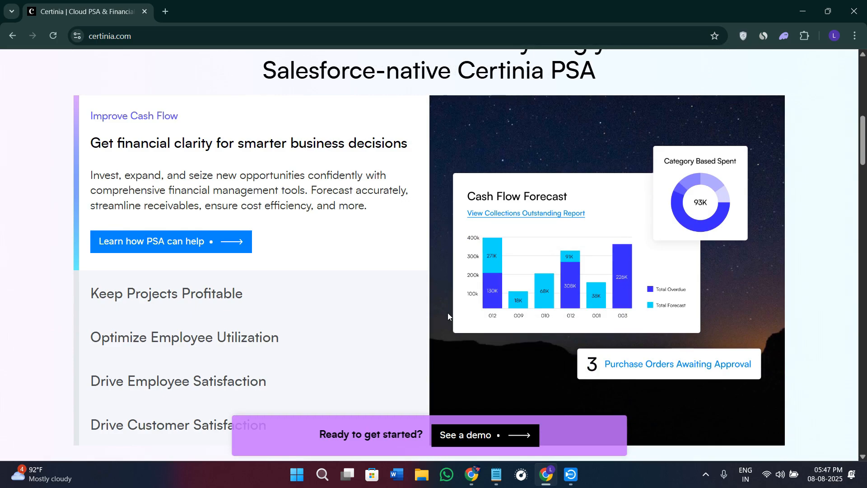
pyautogui.scroll(-3)
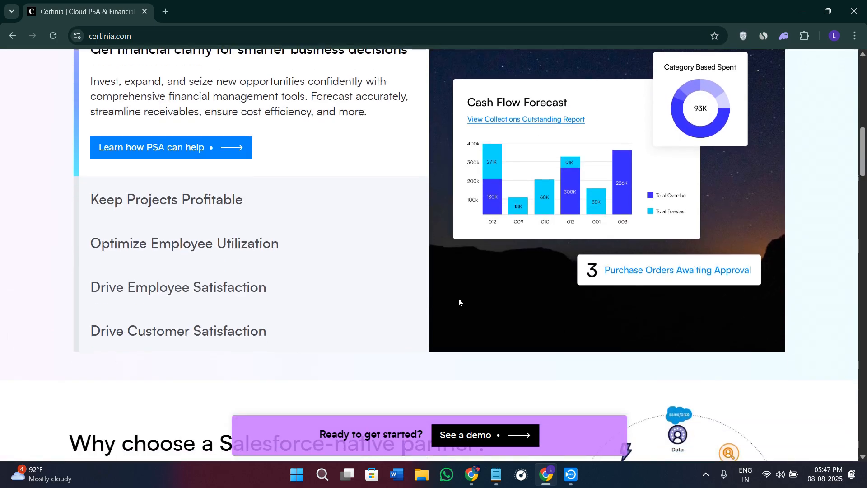
pyautogui.scroll(-3)
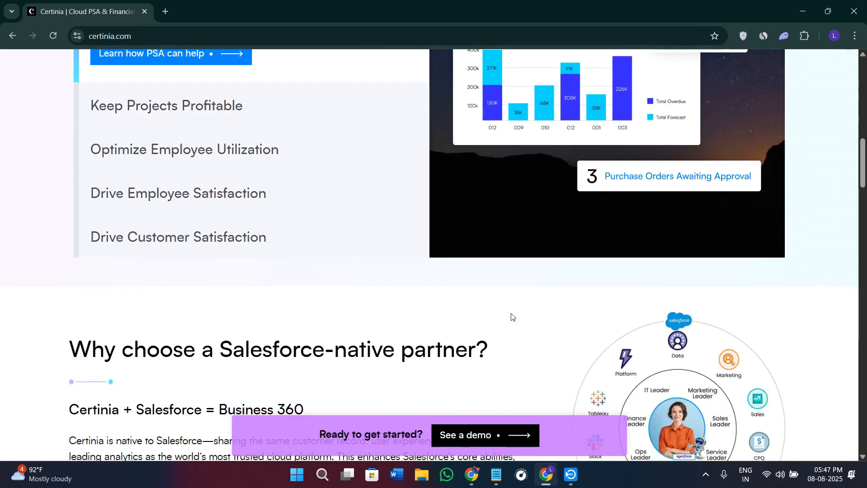
pyautogui.scroll(-3)
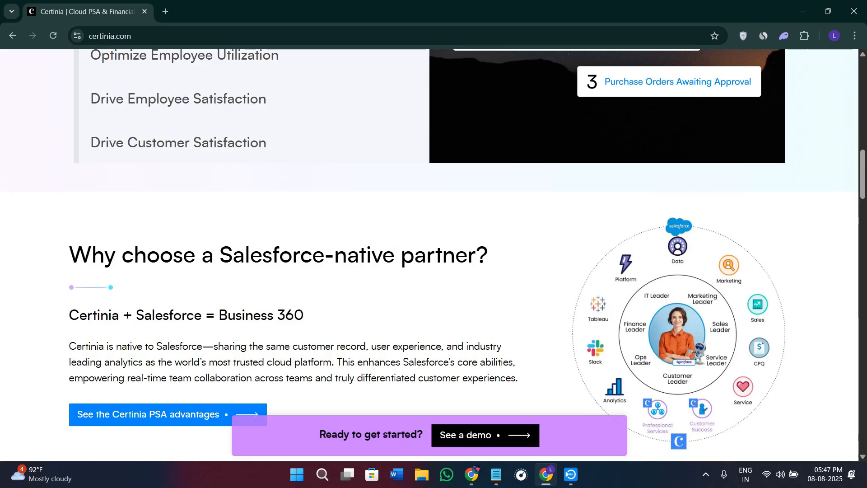
pyautogui.scroll(3)
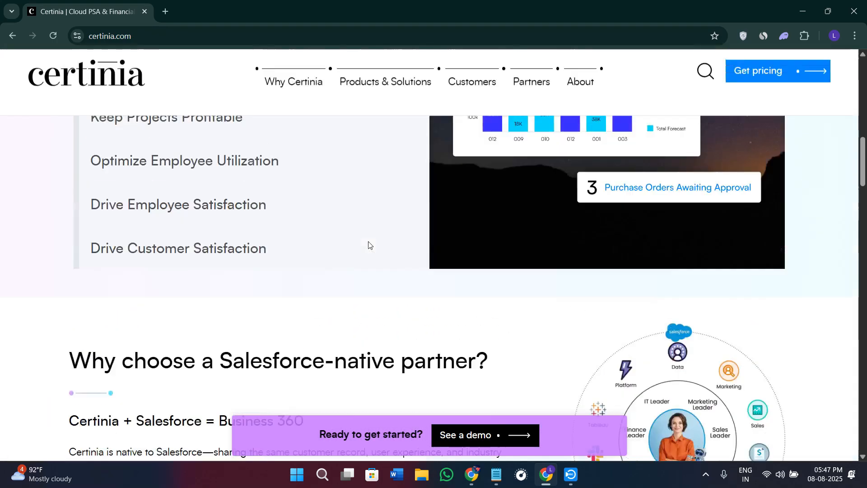
pyautogui.scroll(3)
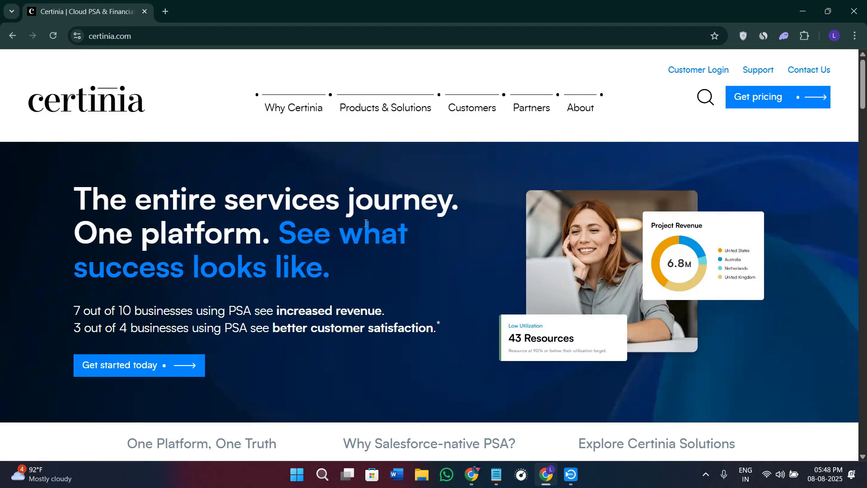
# From the Products & Solutions menu, go to the Professional Services Cloud page.
pyautogui.click(293, 107)
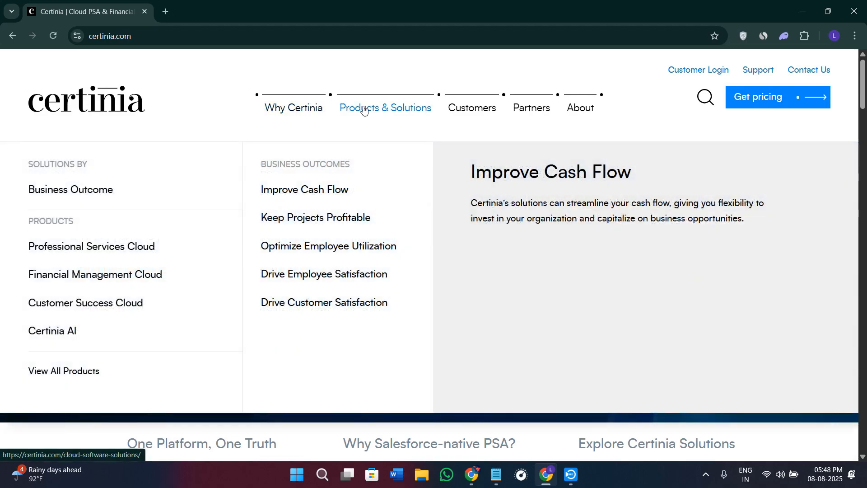
pyautogui.moveTo(355, 119)
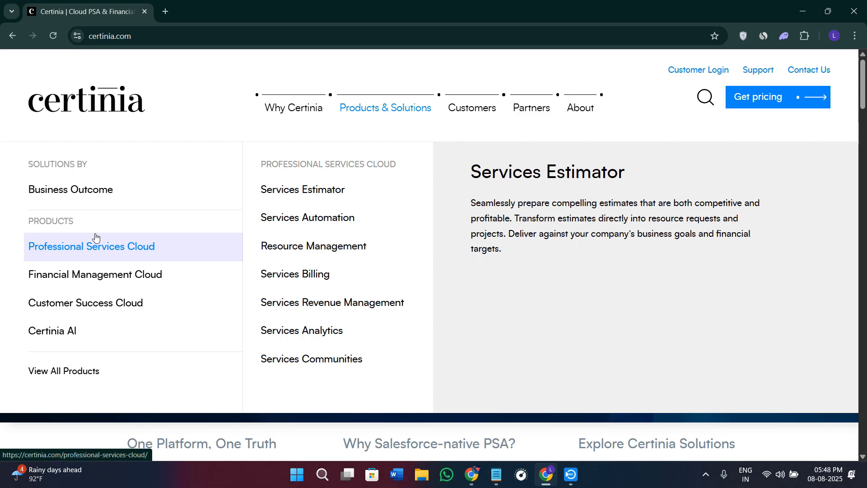
pyautogui.moveTo(91, 264)
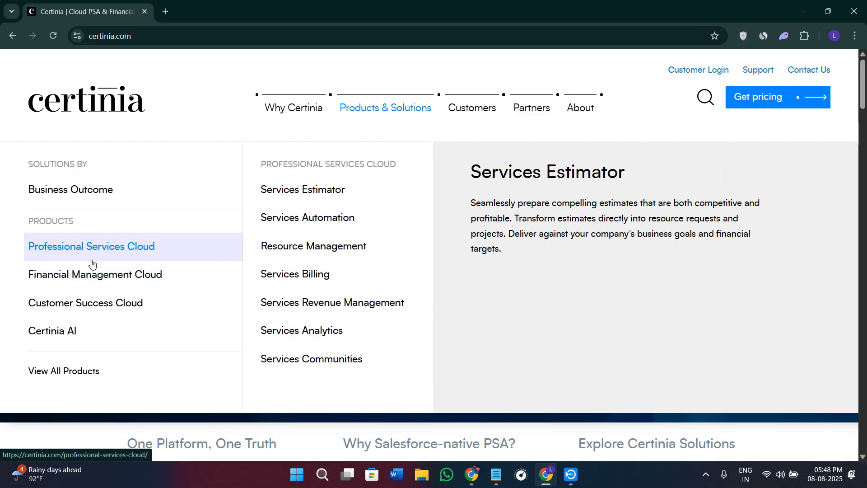
pyautogui.click(91, 246)
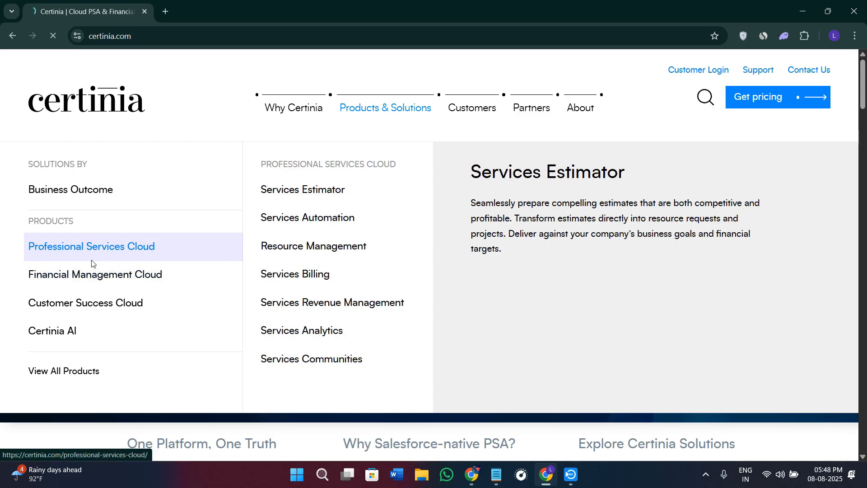
pyautogui.click(92, 246)
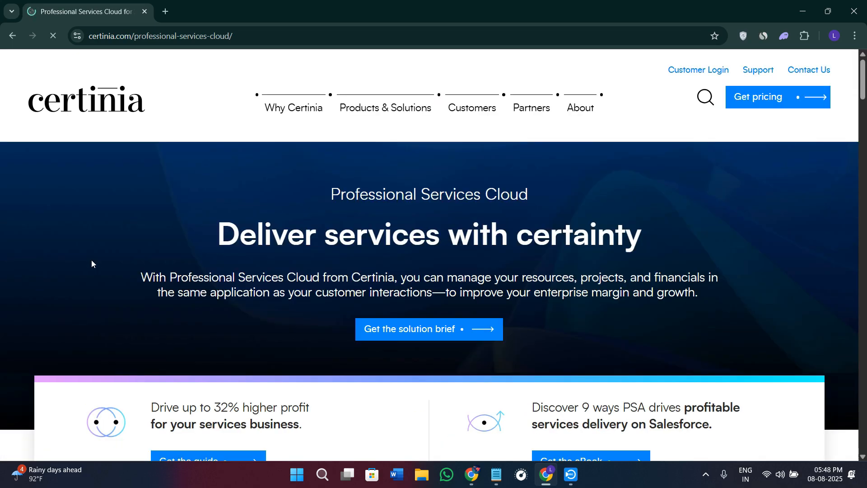
pyautogui.moveTo(158, 262)
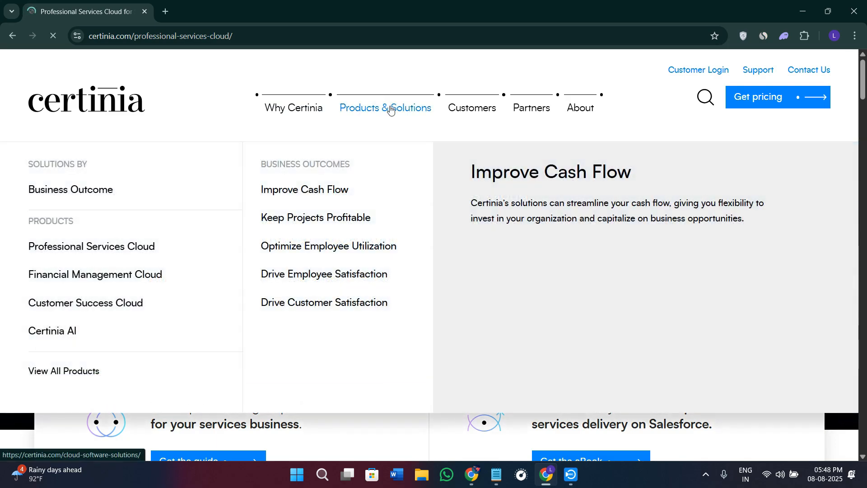
pyautogui.moveTo(346, 206)
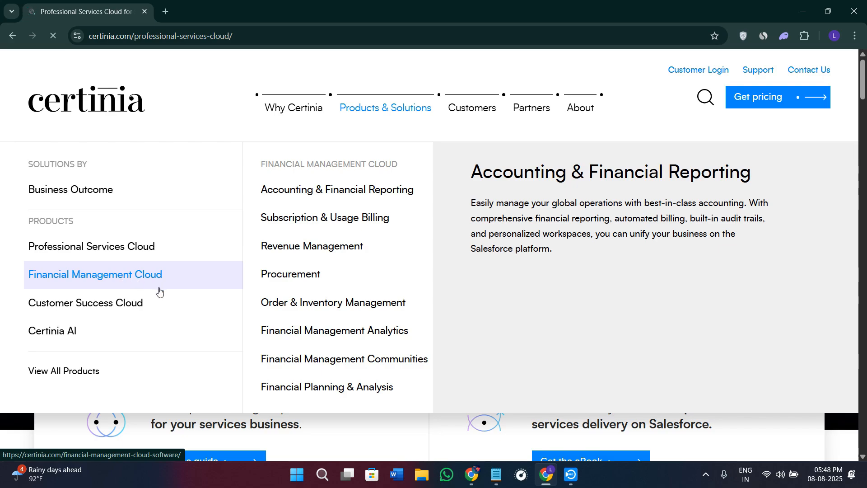
# Open Financial Management Cloud and scroll to cards like Accounting & Financial Reporting.
pyautogui.click(94, 274)
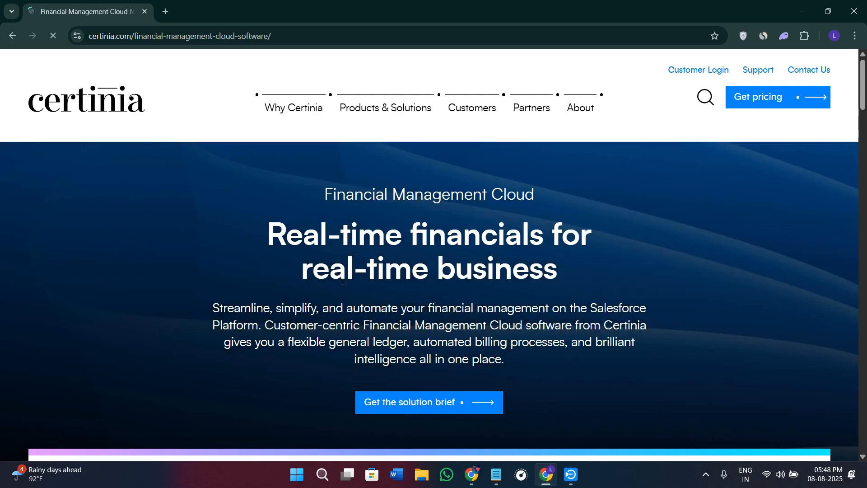
pyautogui.scroll(-3)
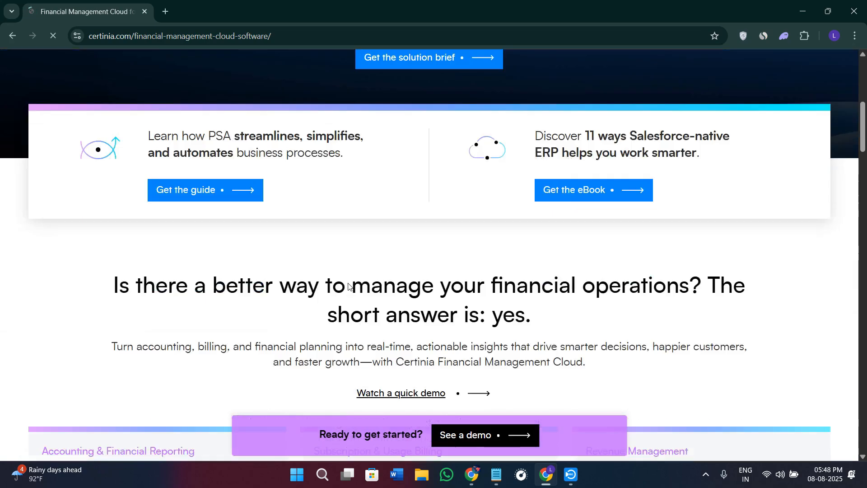
pyautogui.scroll(-3)
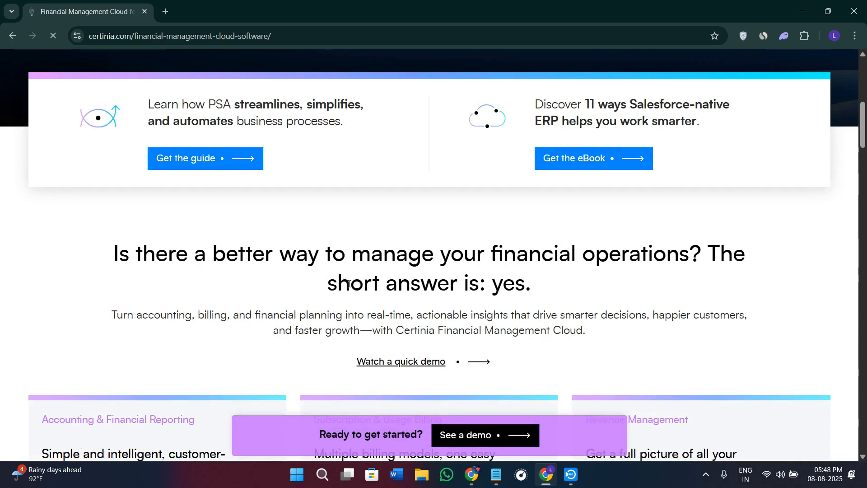
pyautogui.scroll(-3)
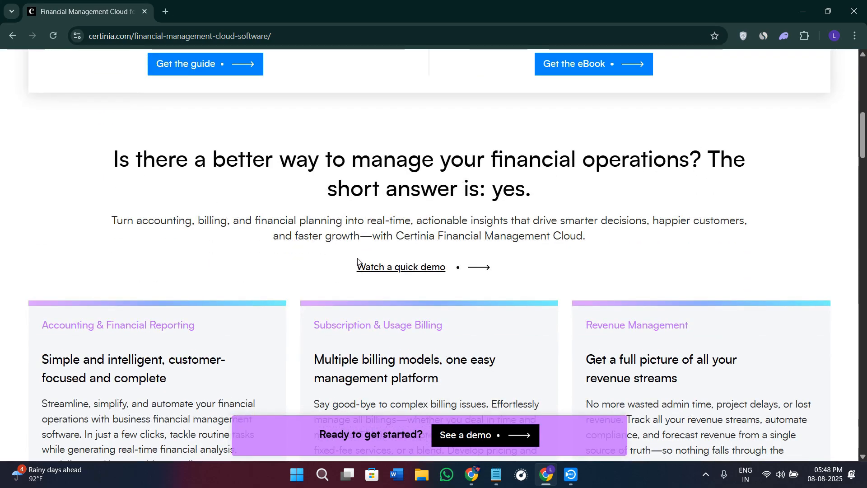
pyautogui.scroll(-3)
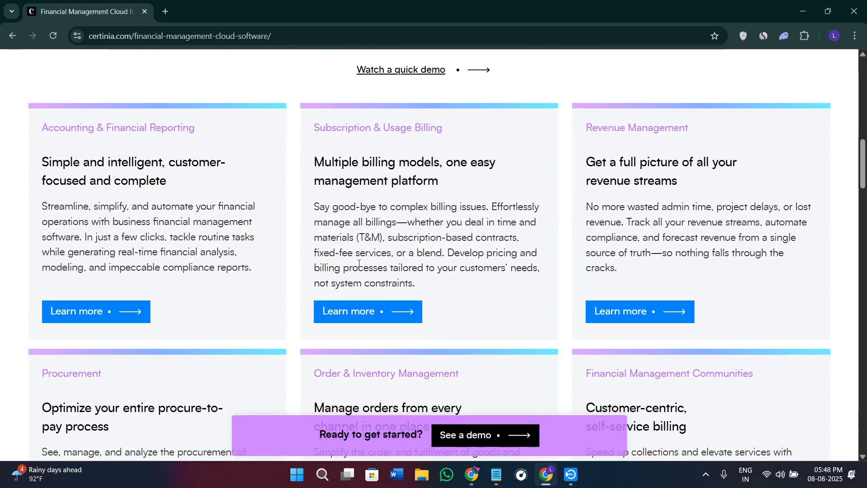
pyautogui.scroll(-3)
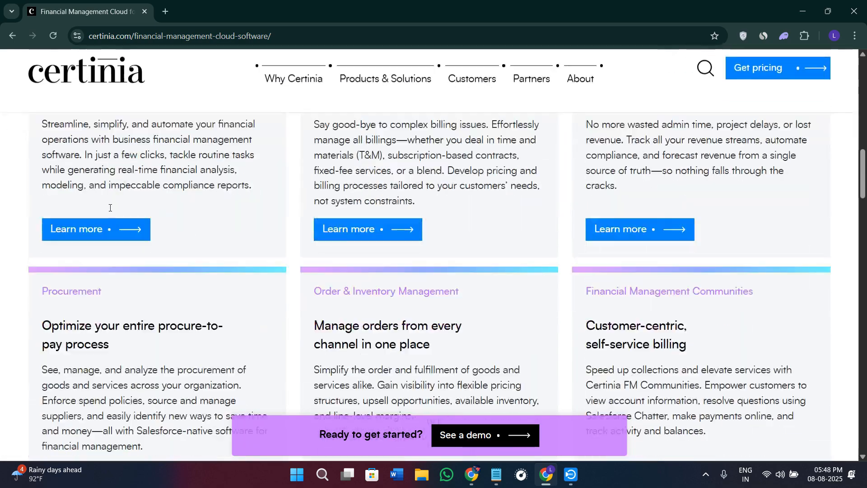
pyautogui.scroll(3)
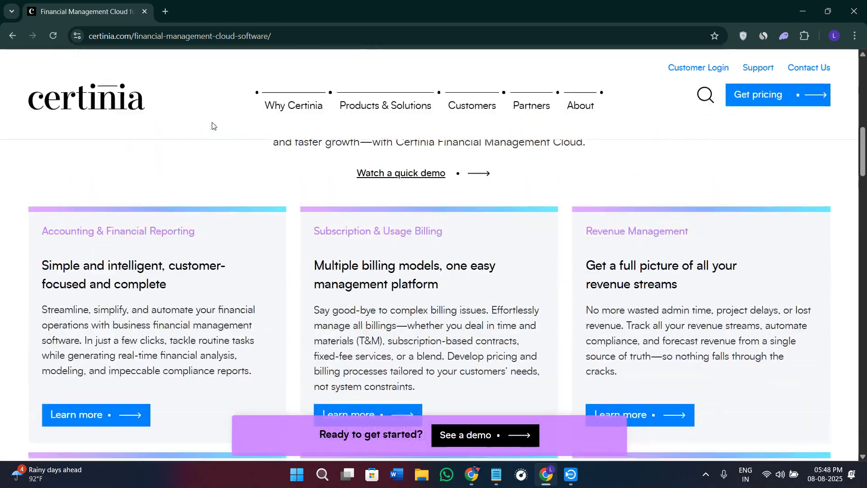
# Open Customer Success Cloud from Products & Solutions and scroll to 'identify customer risks early'.
pyautogui.click(385, 106)
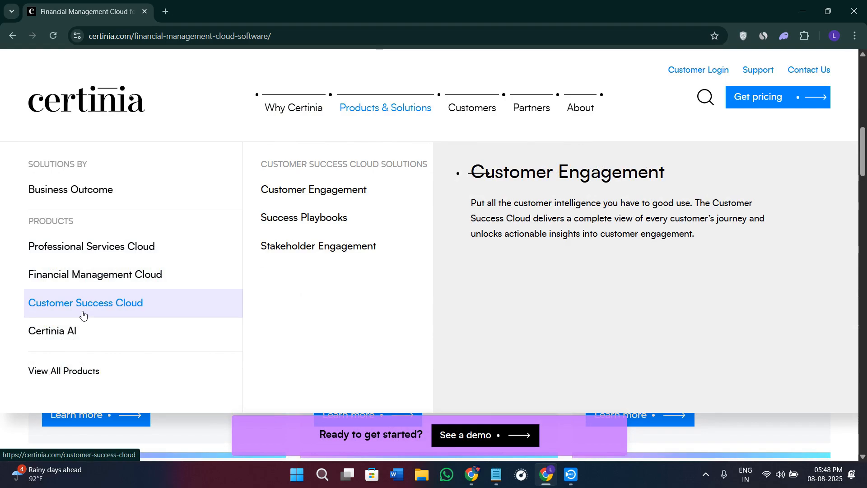
pyautogui.moveTo(125, 316)
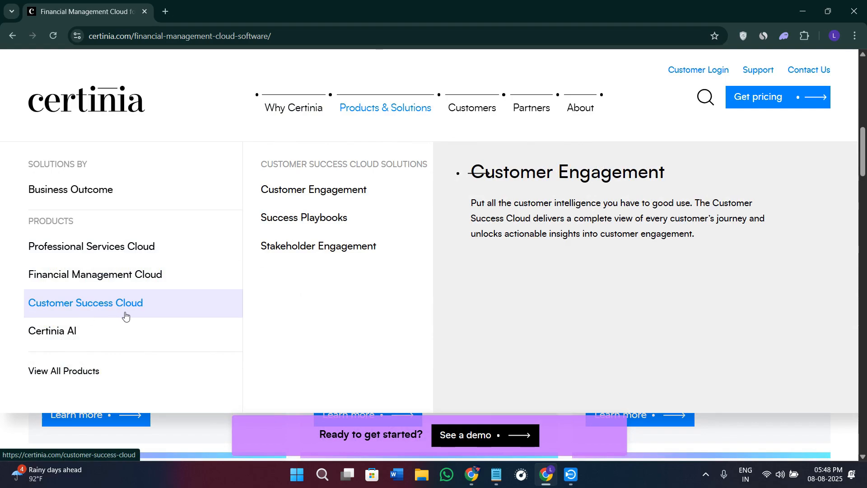
pyautogui.click(85, 303)
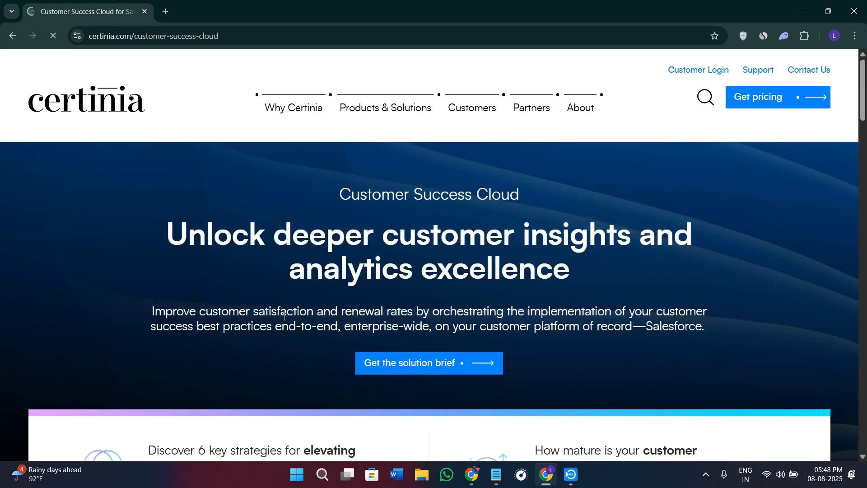
pyautogui.scroll(-3)
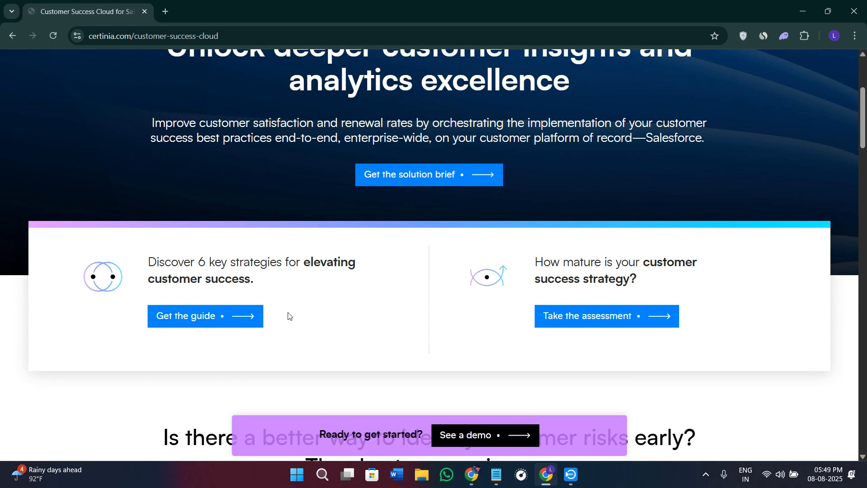
pyautogui.scroll(-3)
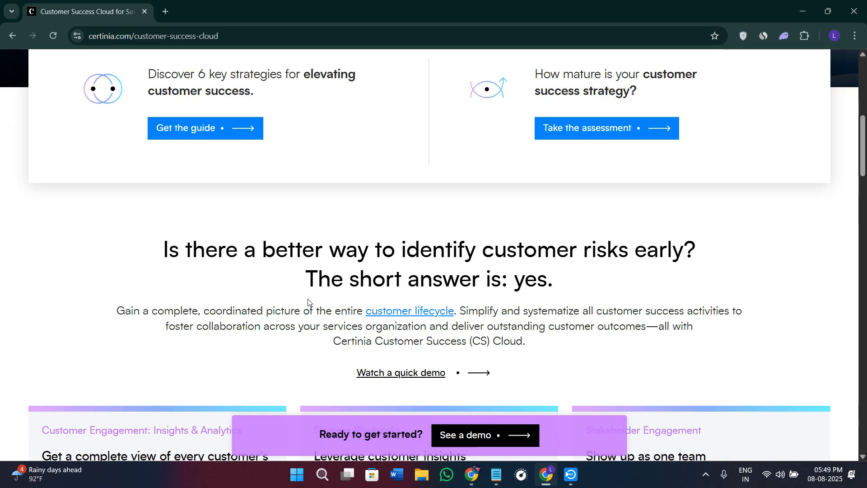
pyautogui.moveTo(203, 103)
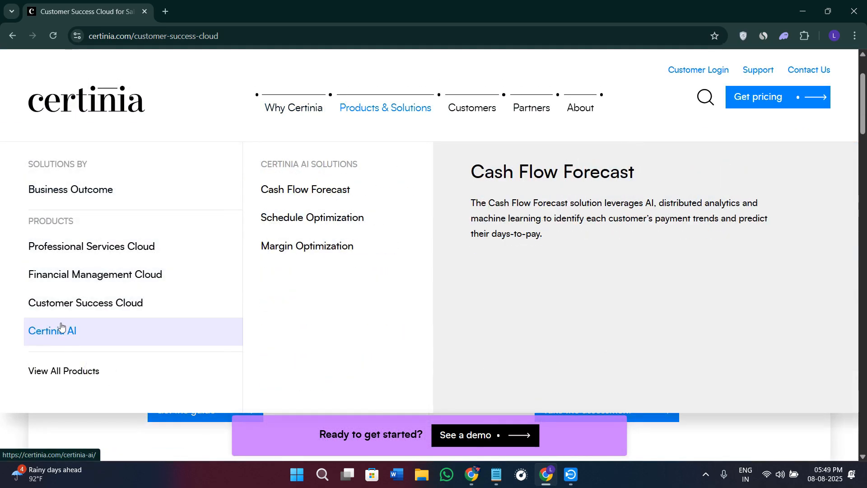
# Open Certinia AI and scroll past the hero to its customer-relationship cards.
pyautogui.click(51, 331)
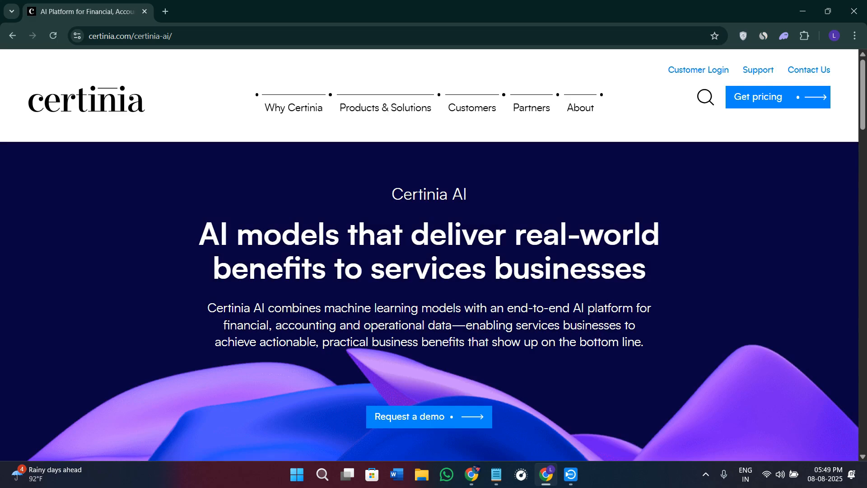
pyautogui.scroll(-3)
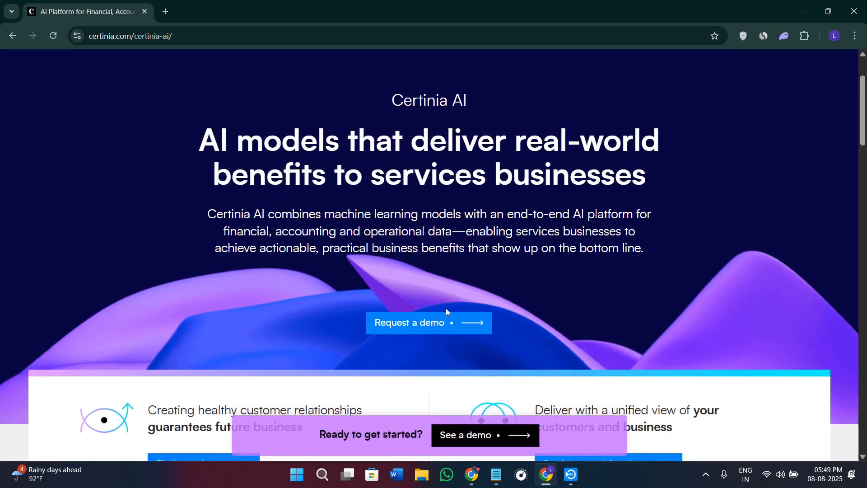
pyautogui.scroll(-3)
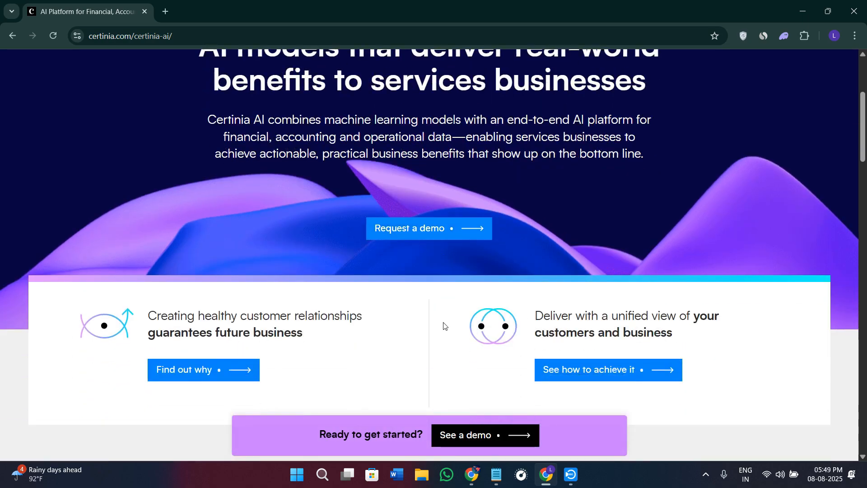
pyautogui.scroll(3)
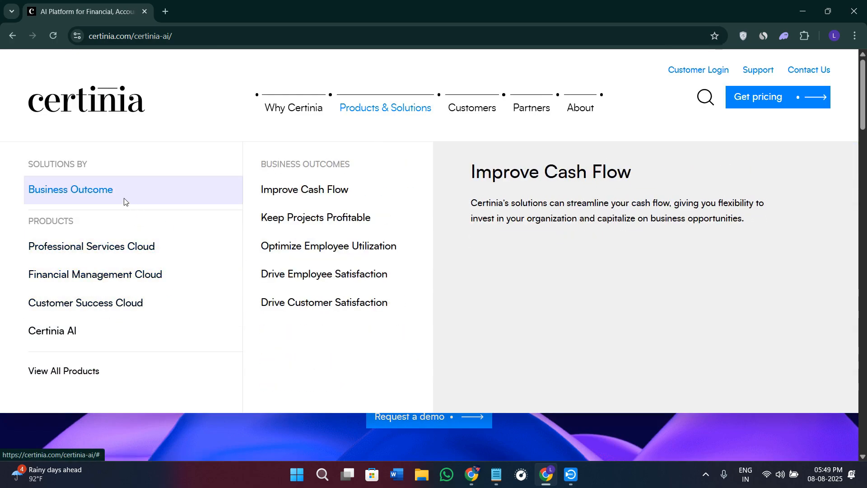
pyautogui.moveTo(106, 195)
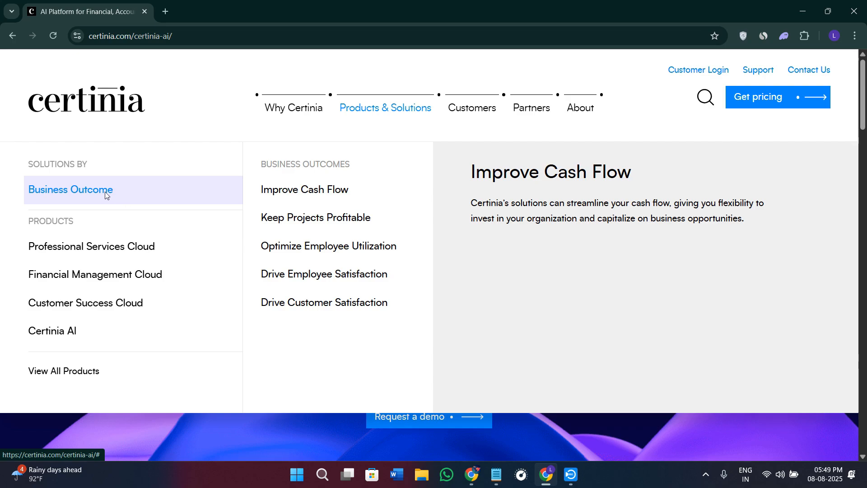
pyautogui.moveTo(320, 199)
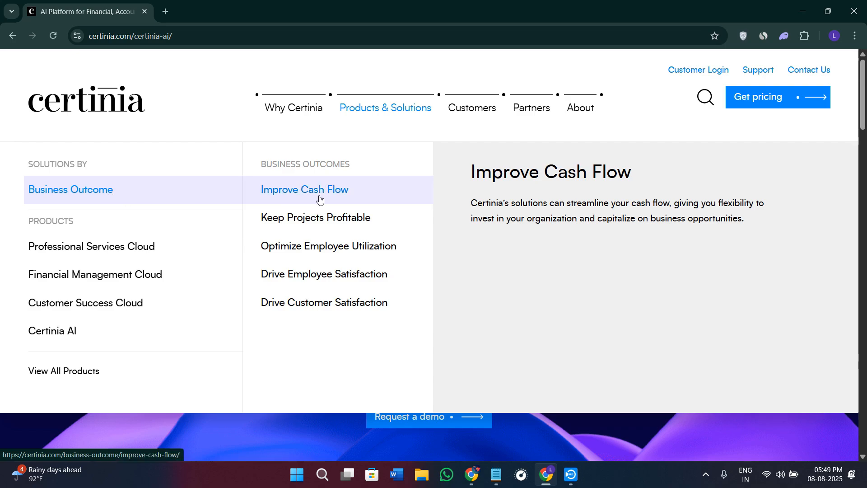
pyautogui.moveTo(322, 195)
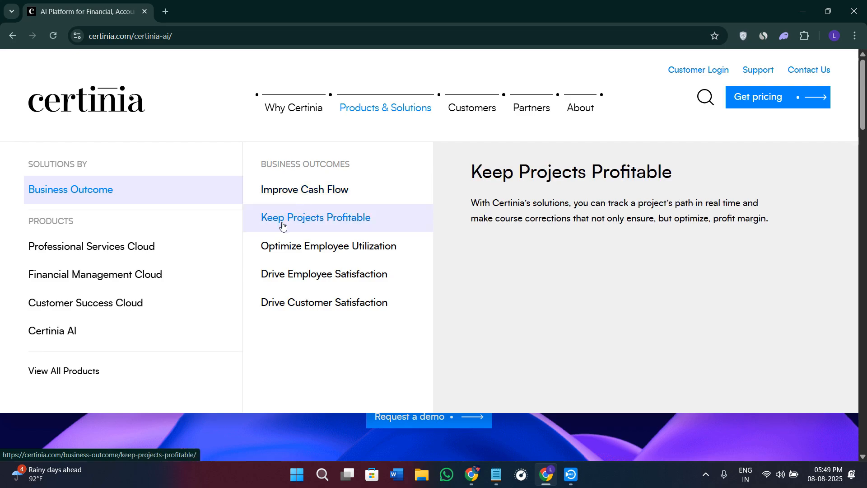
pyautogui.moveTo(302, 224)
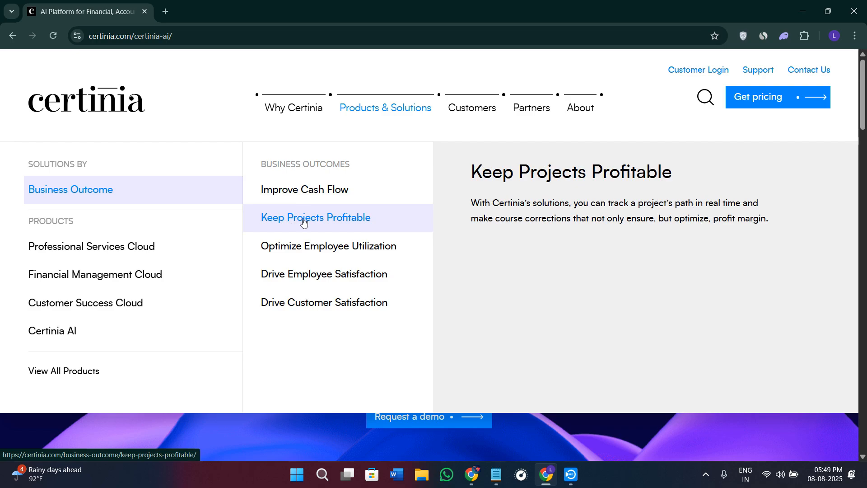
pyautogui.moveTo(333, 225)
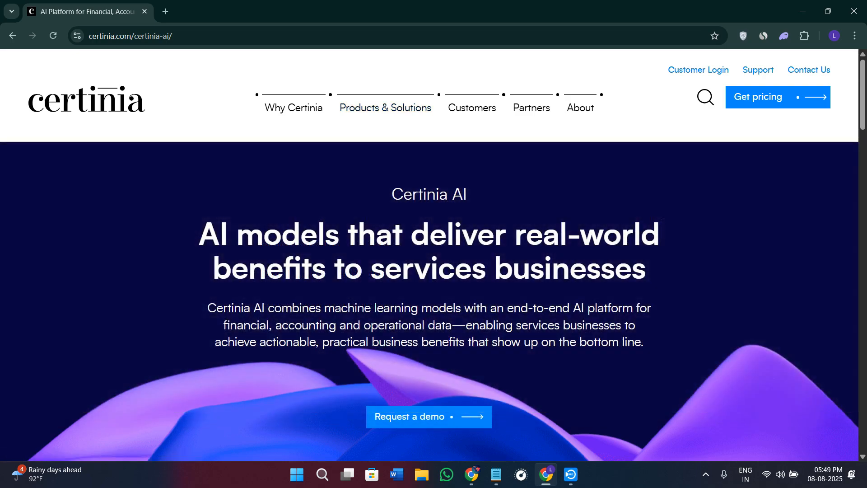
pyautogui.click(385, 108)
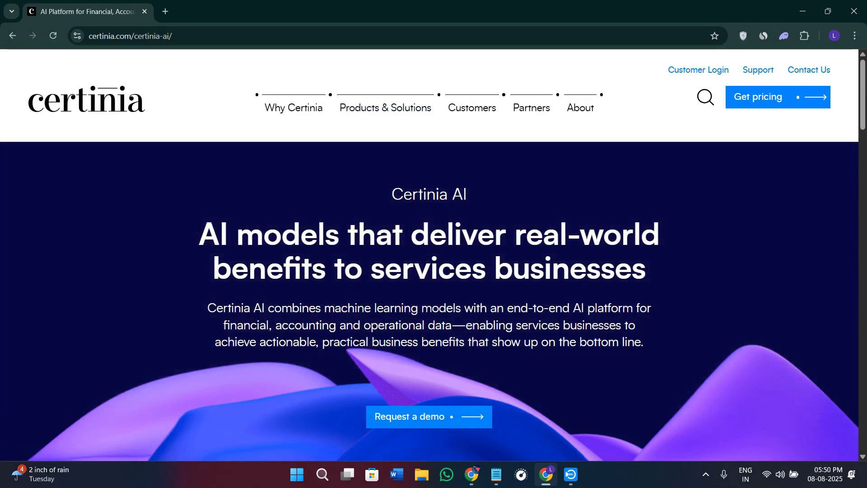
pyautogui.moveTo(502, 303)
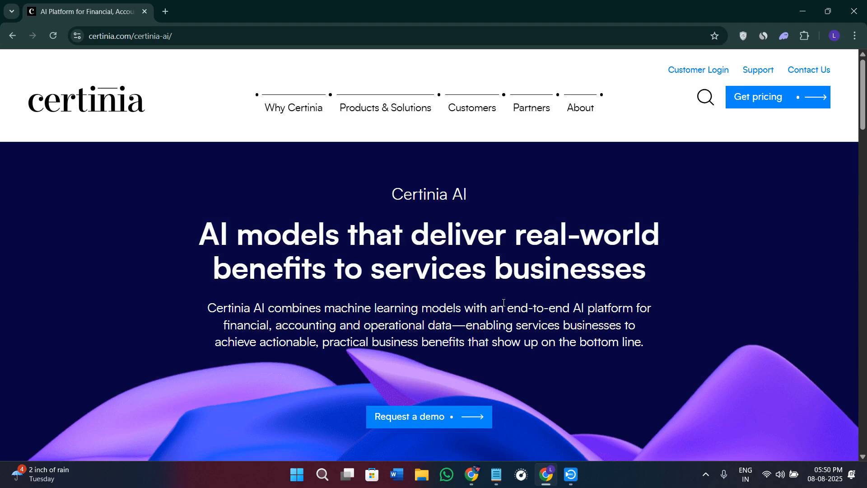
pyautogui.moveTo(146, 71)
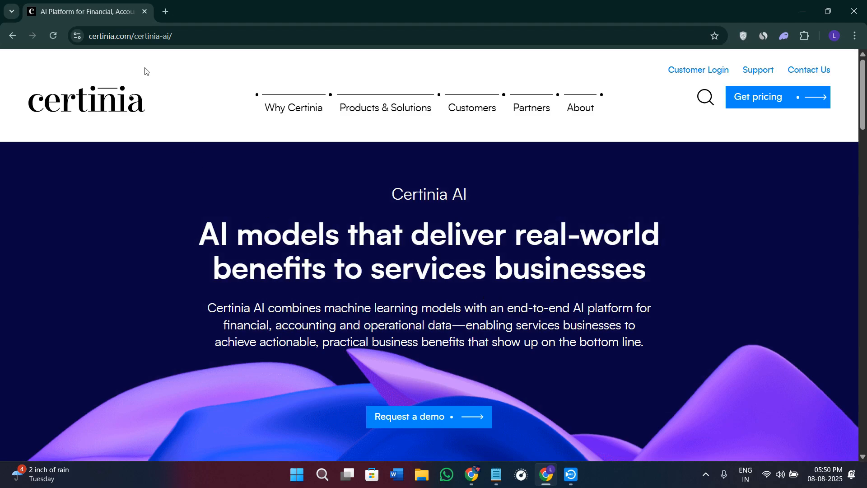
# Choose Certinia Login from the Customer Login dropdown.
pyautogui.click(699, 70)
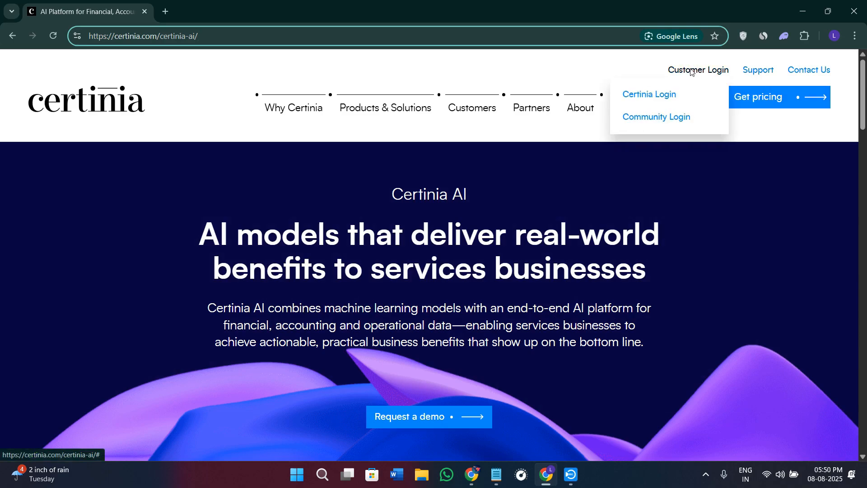
pyautogui.moveTo(648, 94)
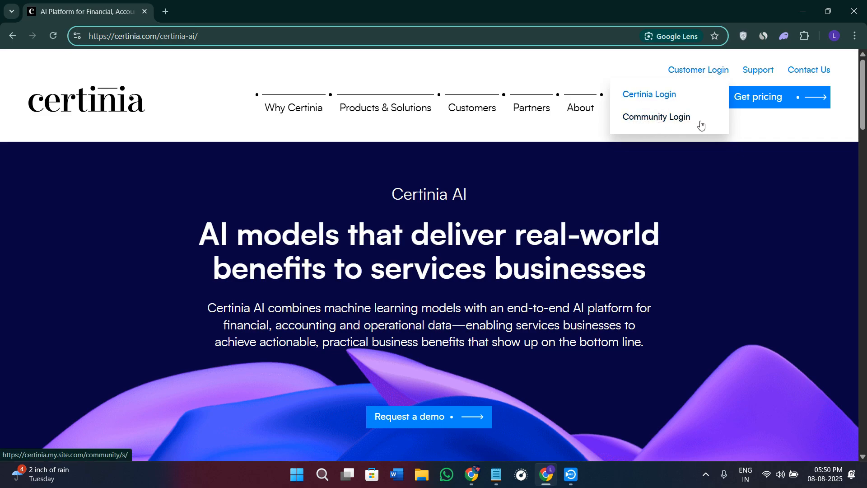
pyautogui.moveTo(649, 94)
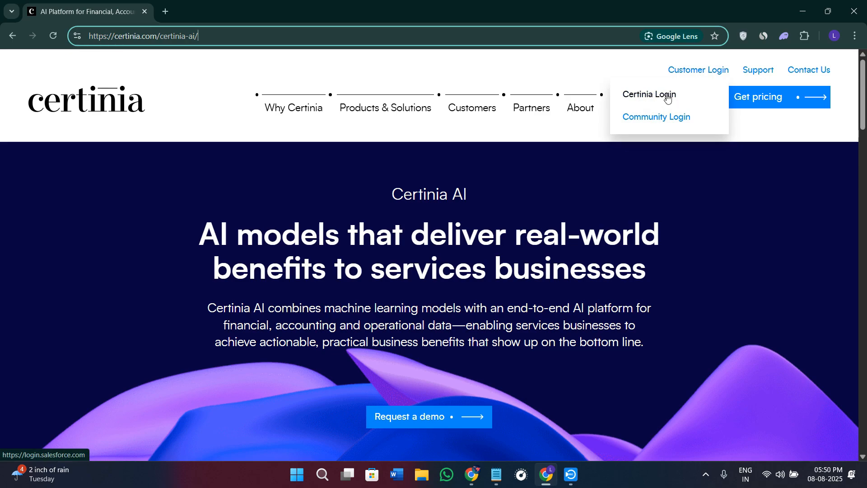
pyautogui.click(649, 95)
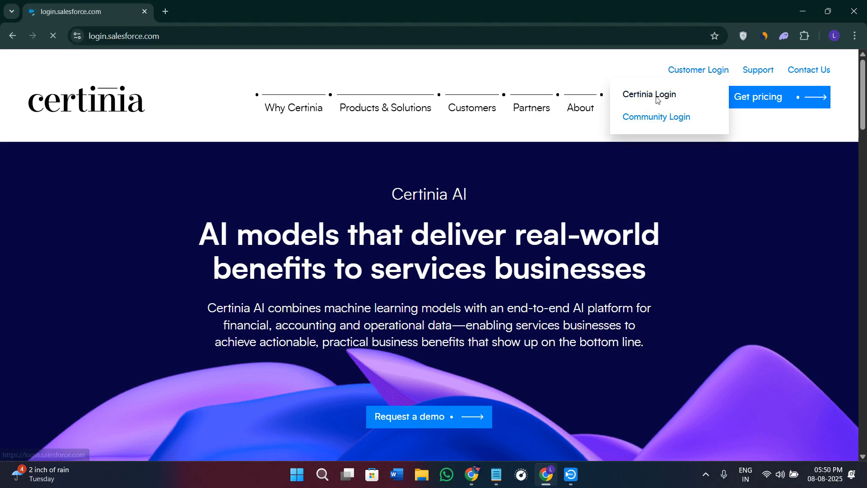
# Choose Try for Free on the Salesforce login page to reach the free trial form.
pyautogui.click(648, 94)
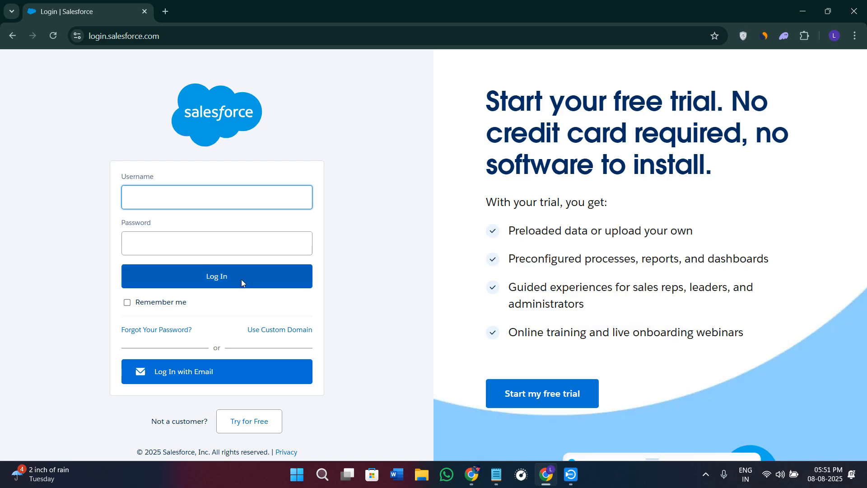
pyautogui.click(216, 197)
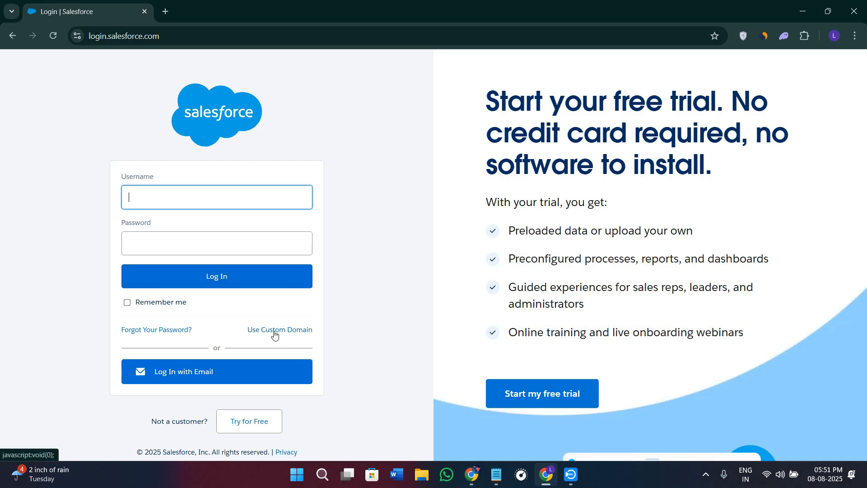
pyautogui.moveTo(367, 385)
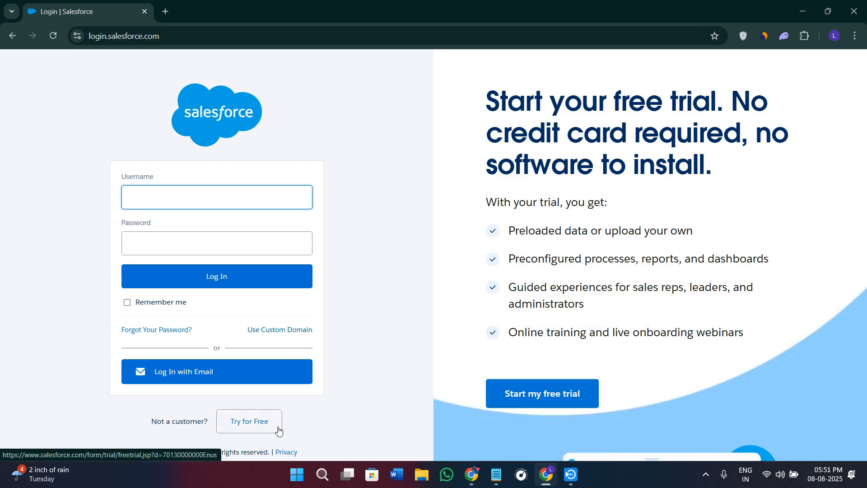
pyautogui.click(249, 421)
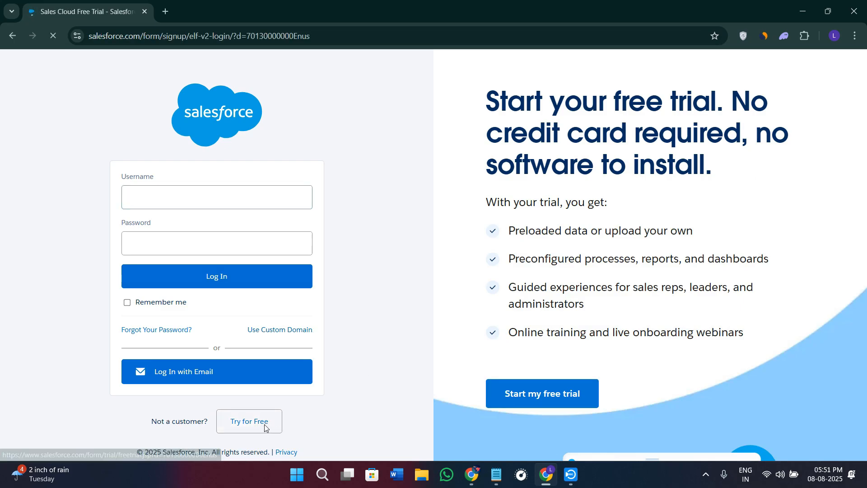
# Tick 'I agree to the Main Services Agreement' and submit START MY FREE TRIAL.
pyautogui.click(249, 421)
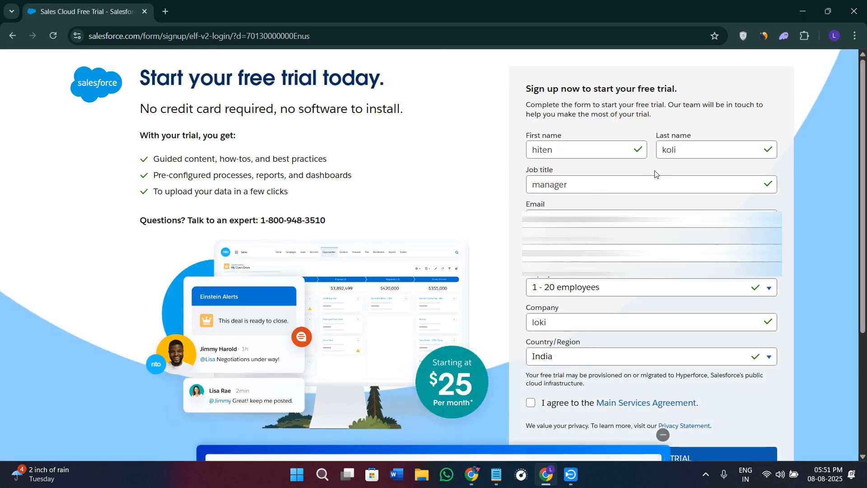
pyautogui.click(662, 435)
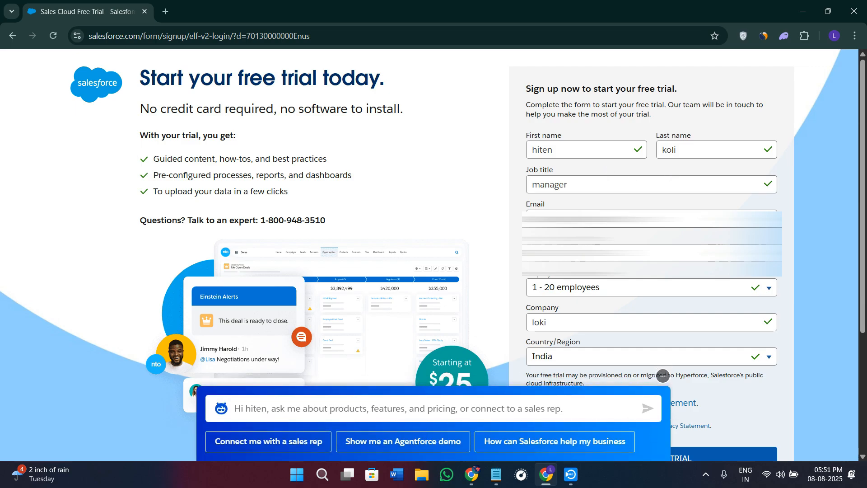
pyautogui.scroll(-3)
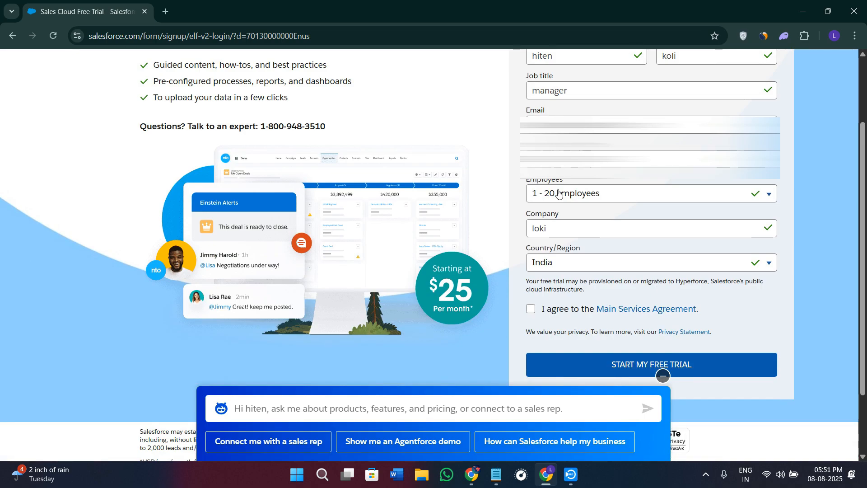
pyautogui.moveTo(585, 230)
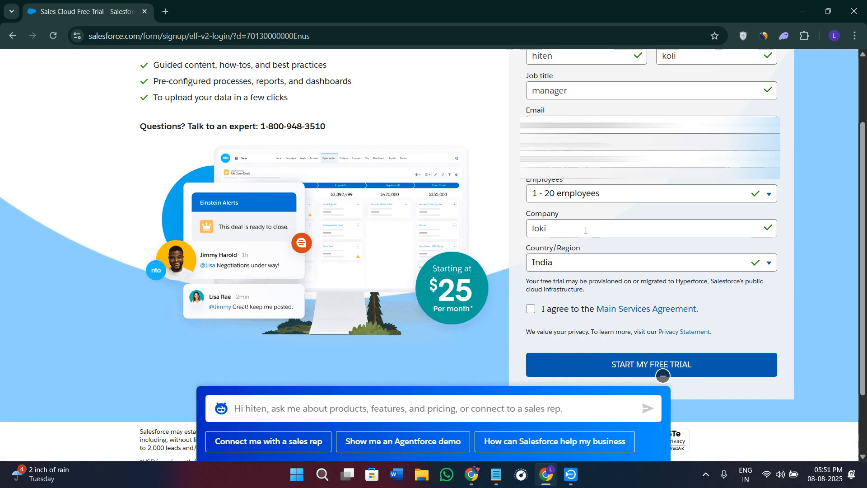
pyautogui.moveTo(589, 273)
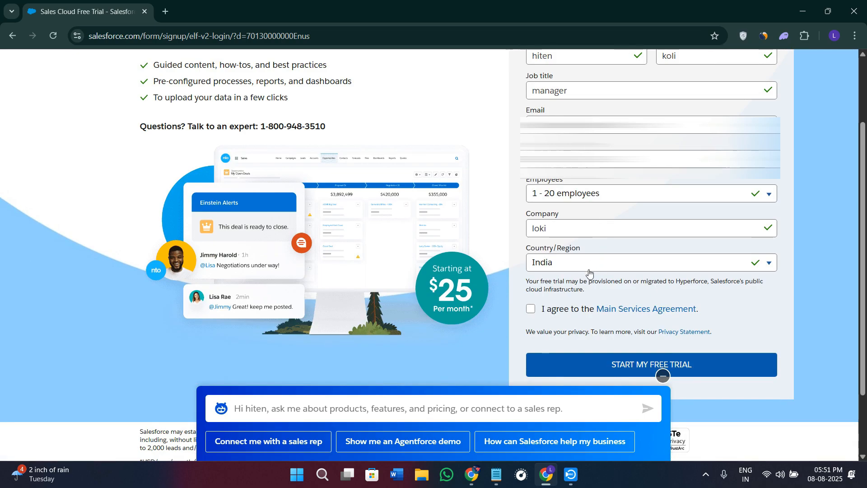
pyautogui.click(530, 309)
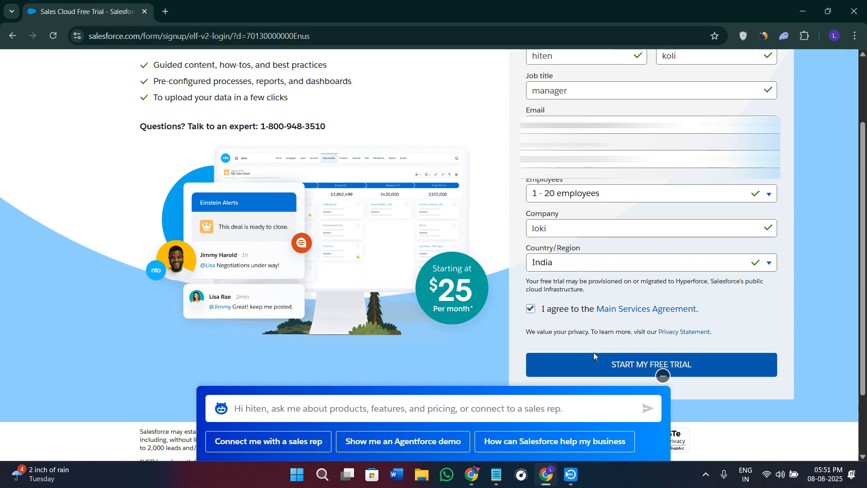
pyautogui.click(651, 364)
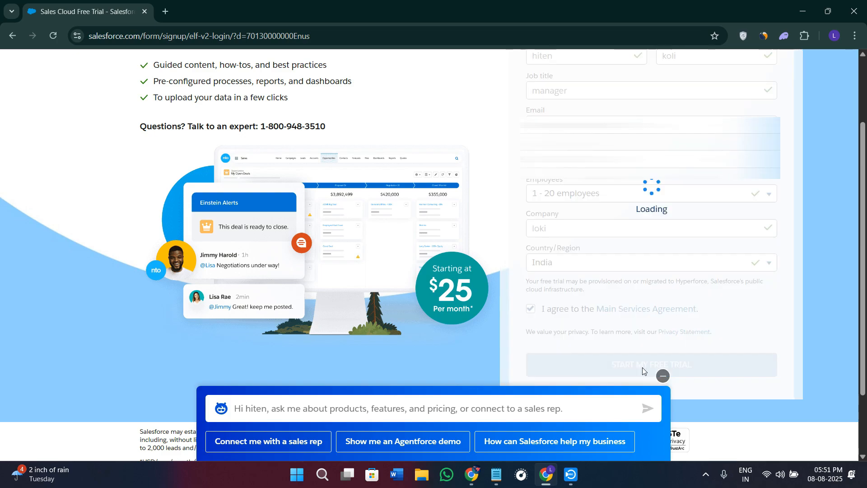
pyautogui.moveTo(736, 302)
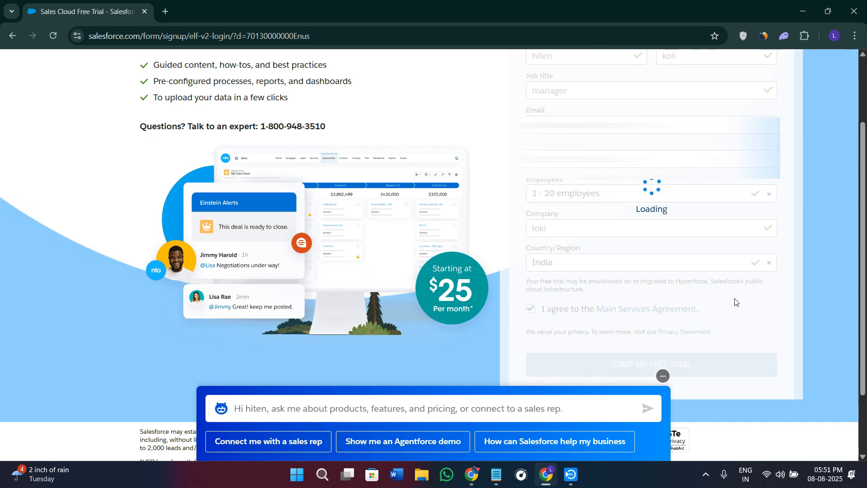
pyautogui.moveTo(591, 204)
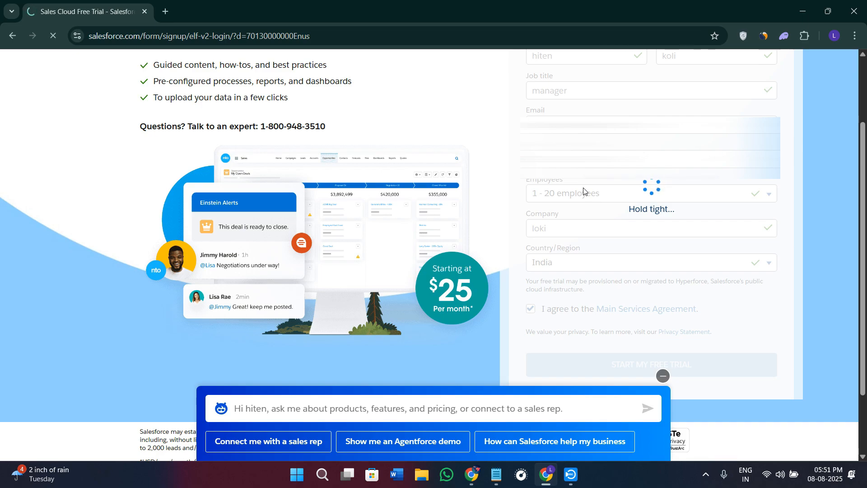
pyautogui.click(651, 364)
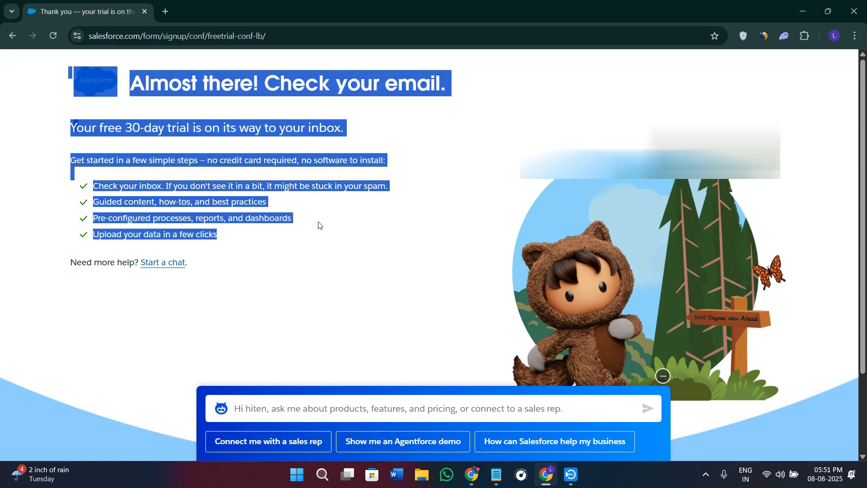
pyautogui.click(190, 278)
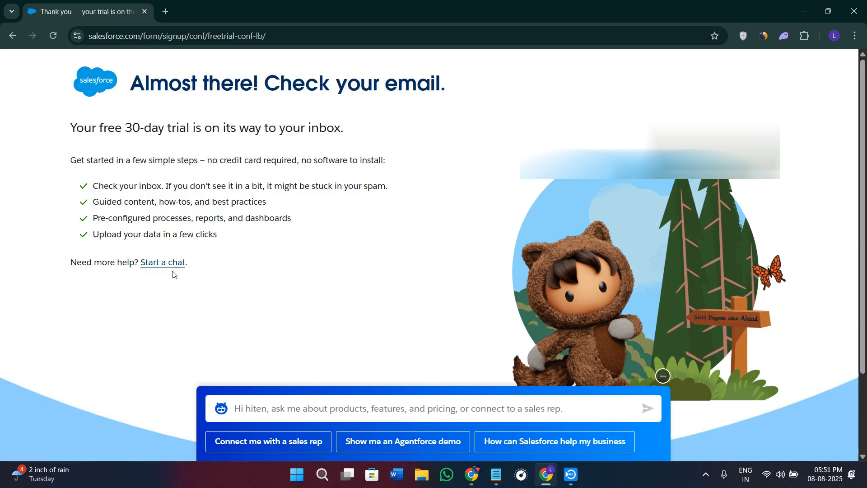
pyautogui.moveTo(209, 277)
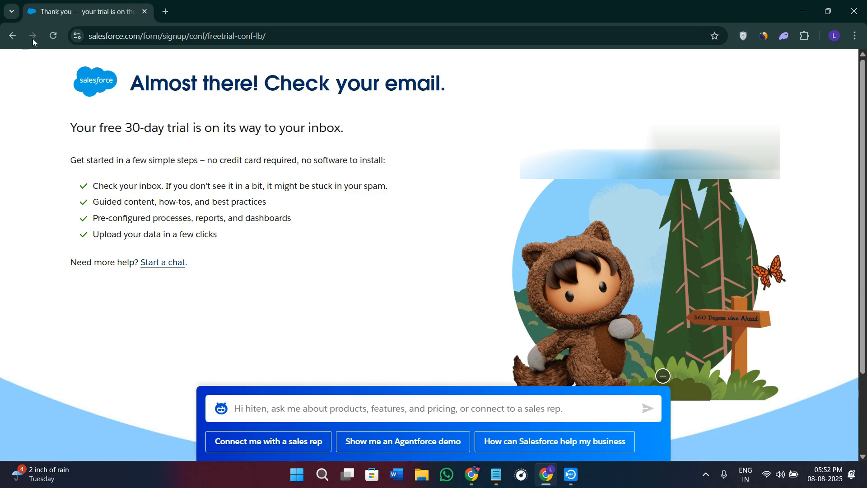
pyautogui.moveTo(271, 130)
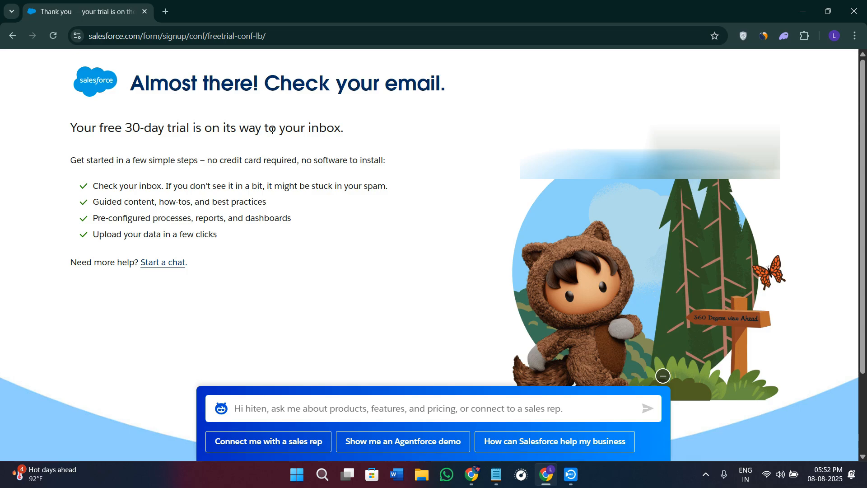
pyautogui.moveTo(194, 75)
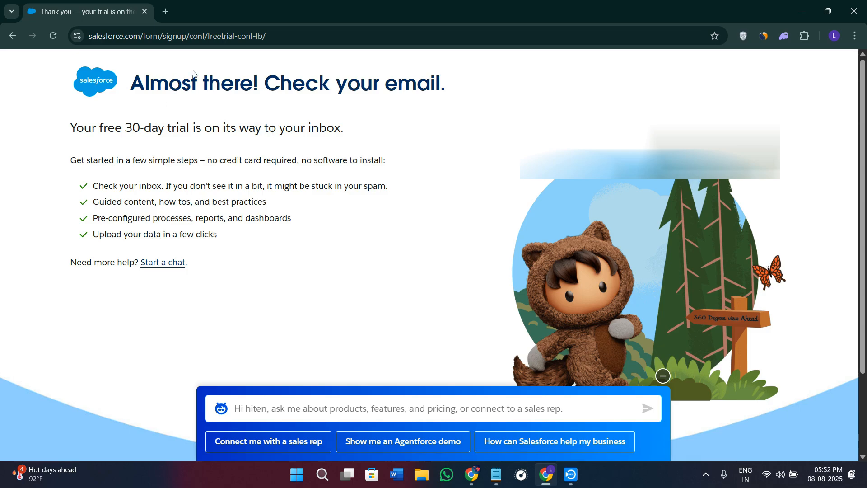
pyautogui.moveTo(163, 262)
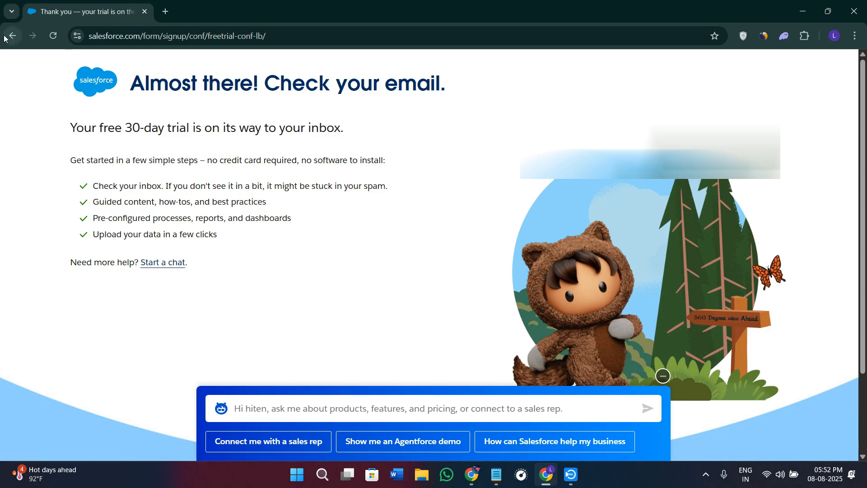
pyautogui.click(12, 35)
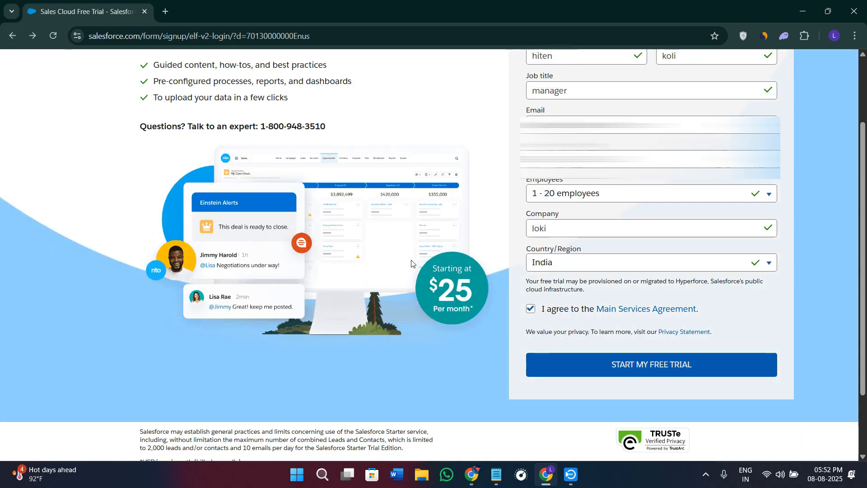
# Go back to certinia.com/certinia-ai, scroll it, and open the Products & Solutions menu.
pyautogui.click(650, 364)
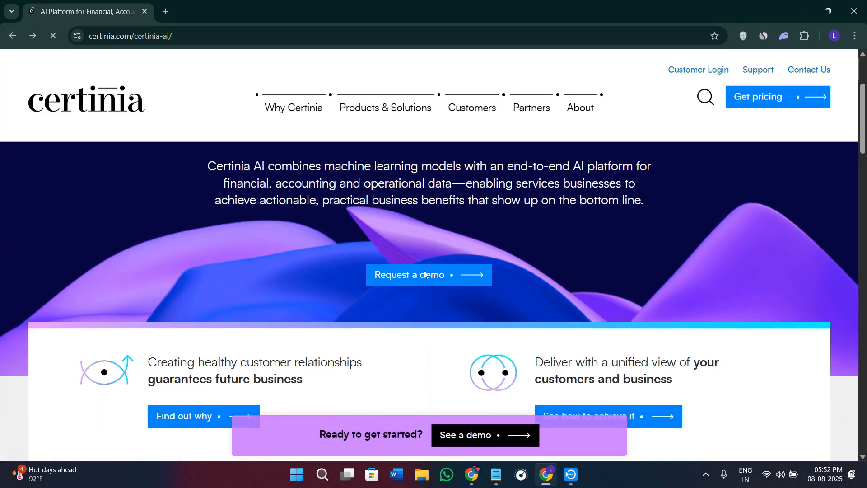
pyautogui.scroll(3)
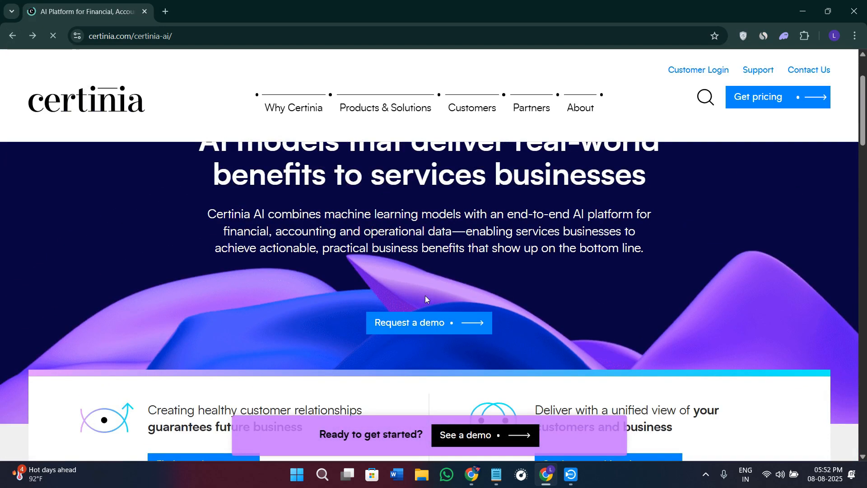
pyautogui.scroll(-3)
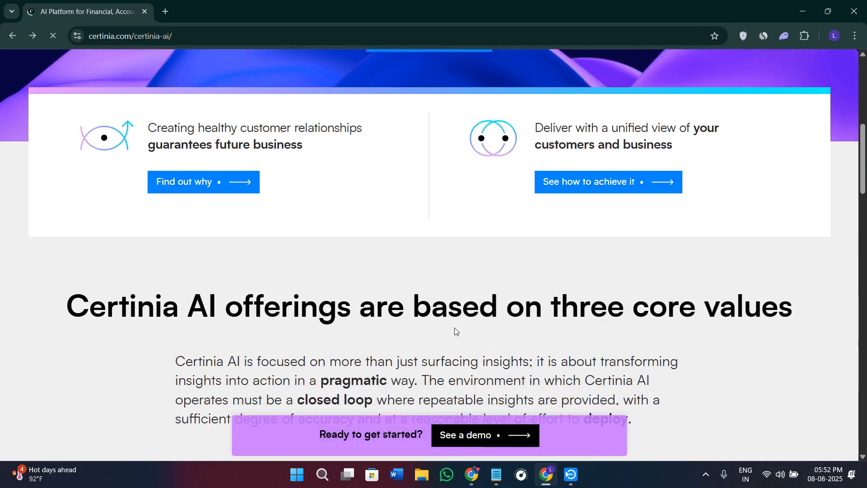
pyautogui.scroll(-3)
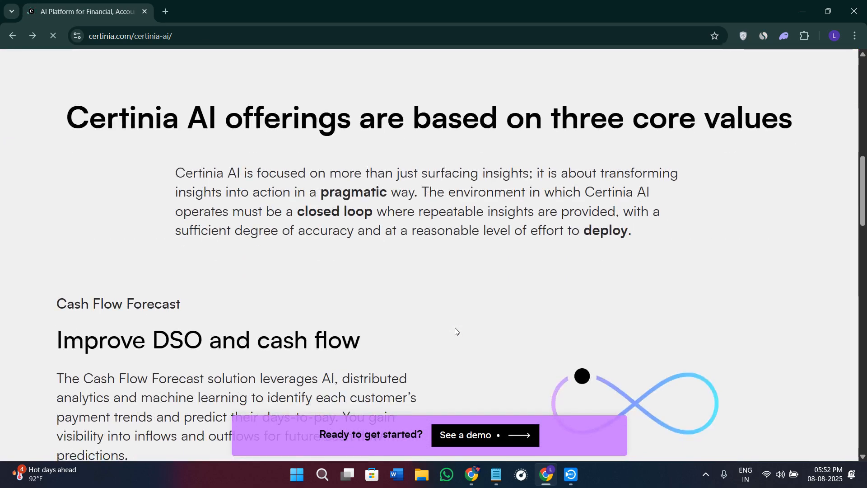
pyautogui.scroll(3)
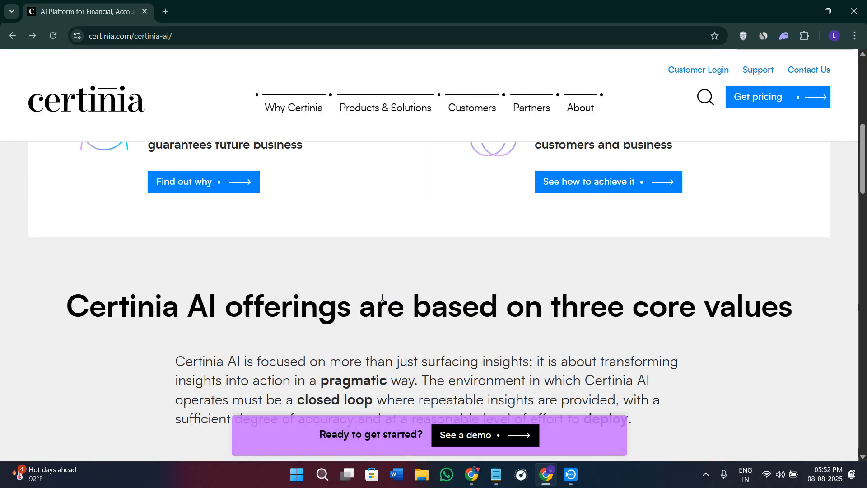
pyautogui.click(385, 107)
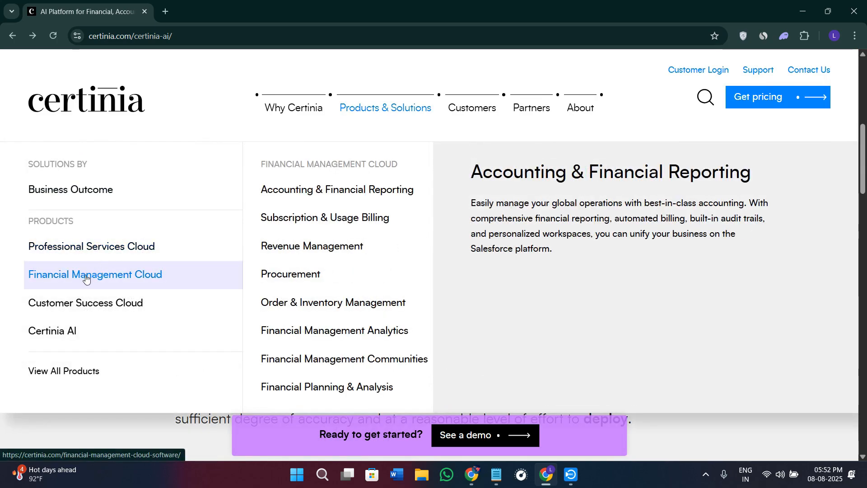
pyautogui.click(94, 274)
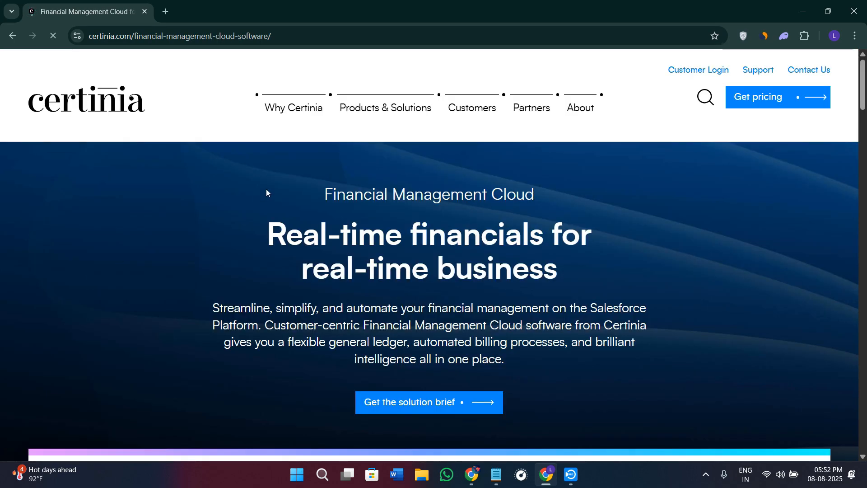
pyautogui.scroll(-3)
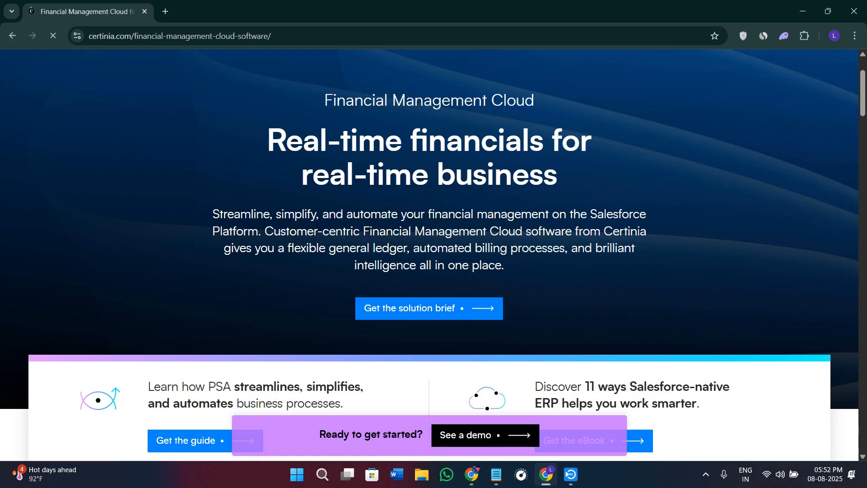
pyautogui.scroll(-3)
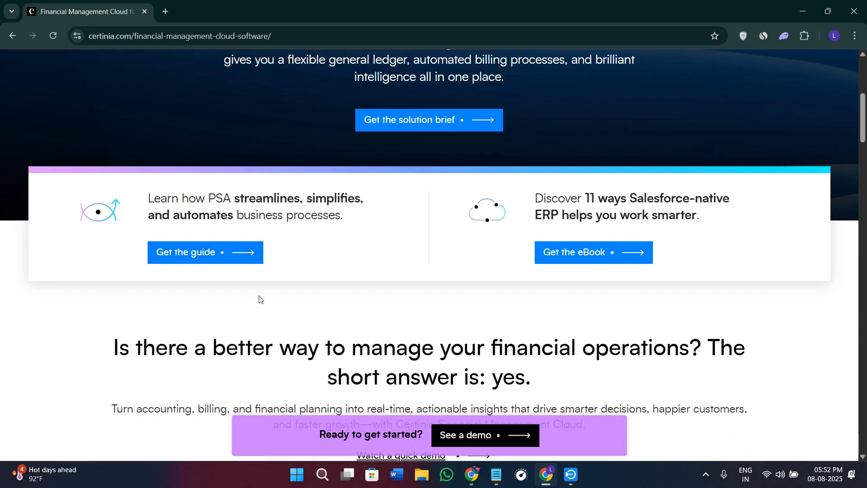
pyautogui.scroll(-3)
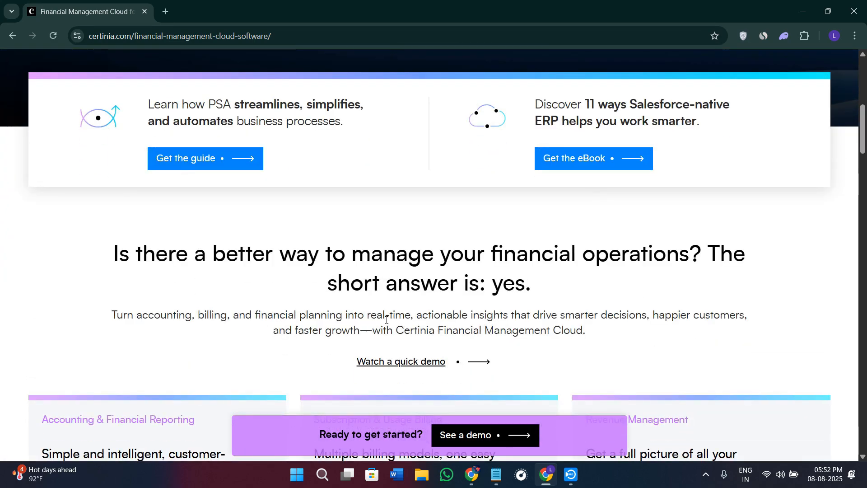
pyautogui.moveTo(374, 308)
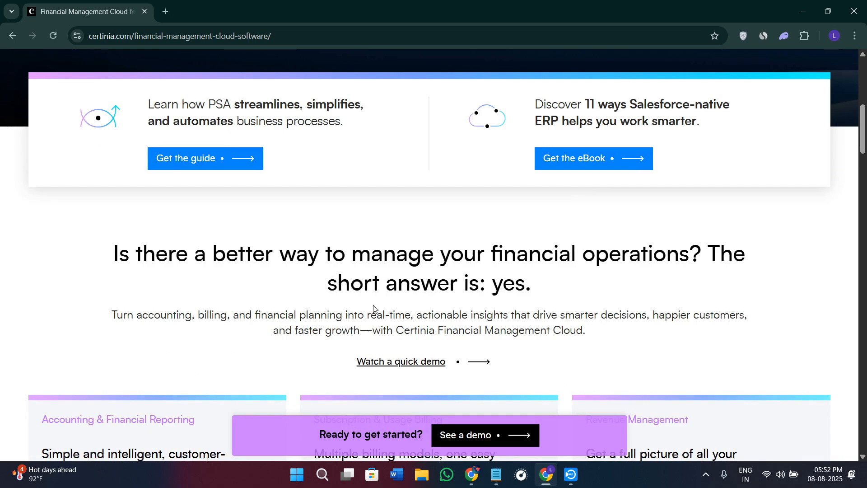
pyautogui.moveTo(401, 362)
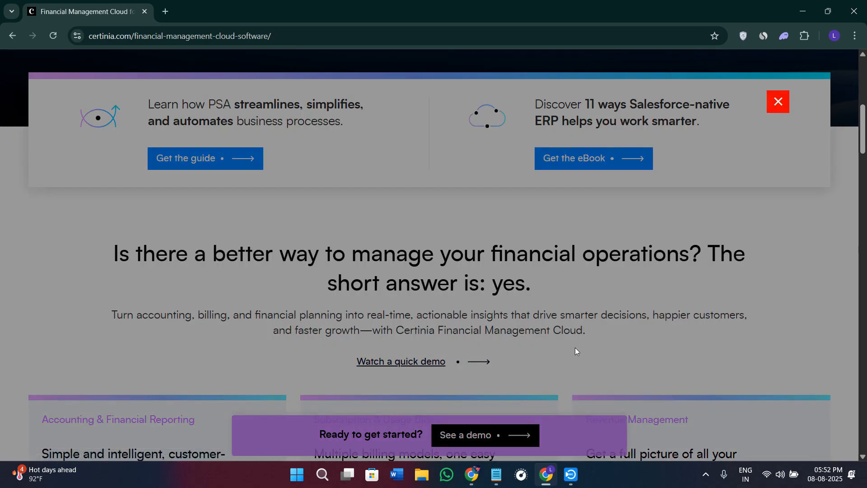
pyautogui.moveTo(43, 247)
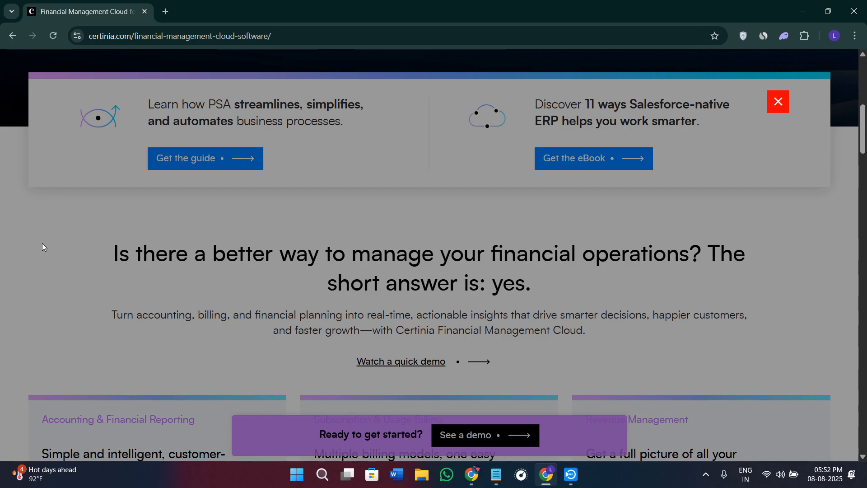
pyautogui.click(400, 362)
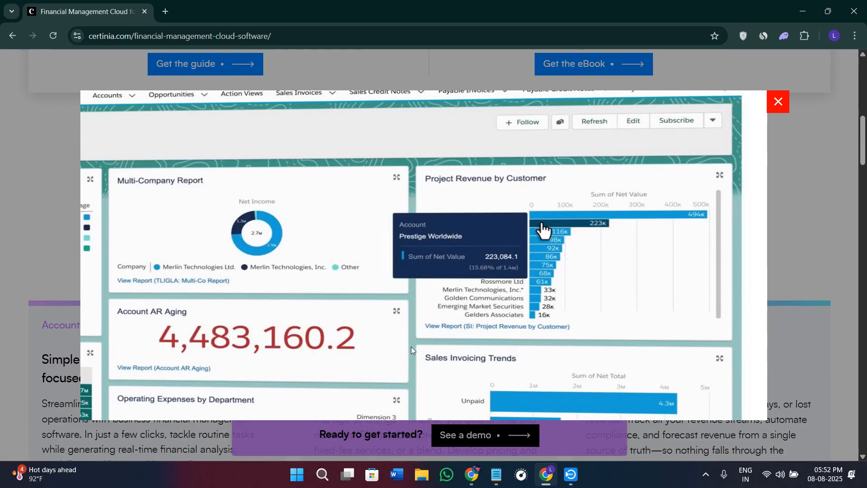
pyautogui.moveTo(468, 253)
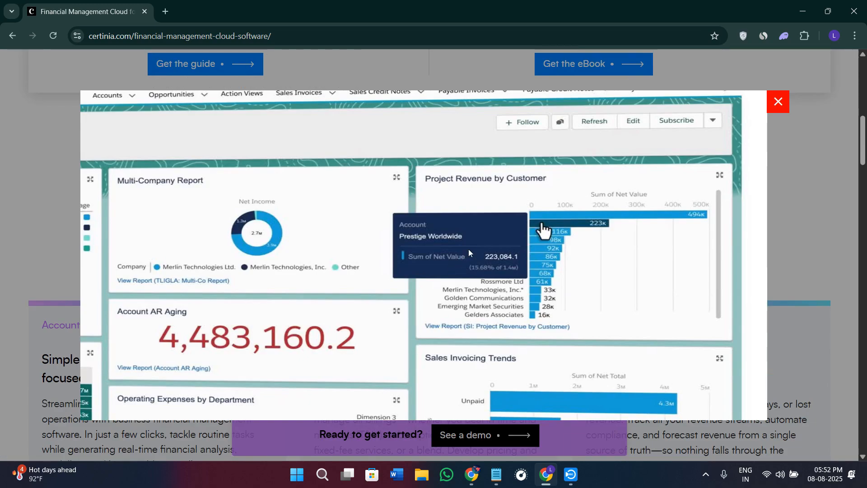
pyautogui.moveTo(780, 103)
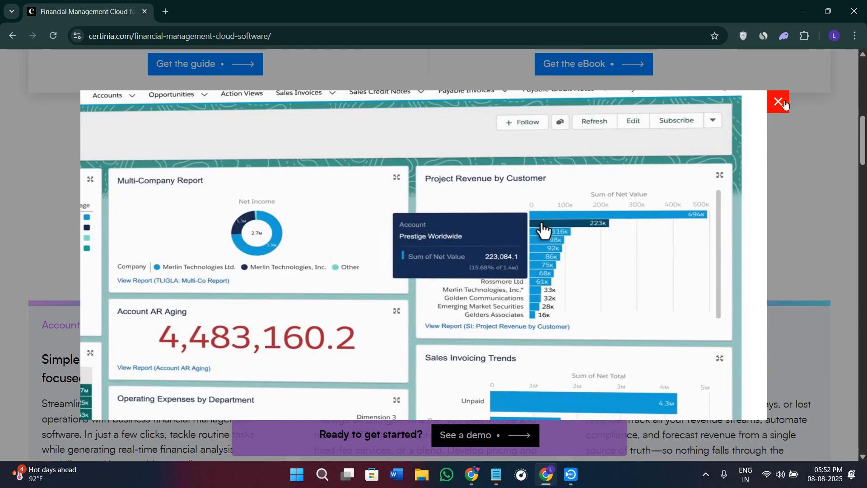
pyautogui.click(779, 103)
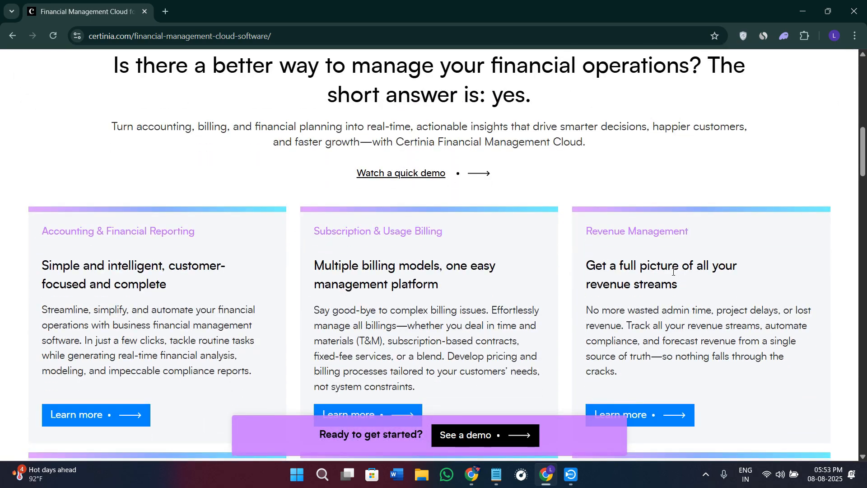
pyautogui.scroll(-3)
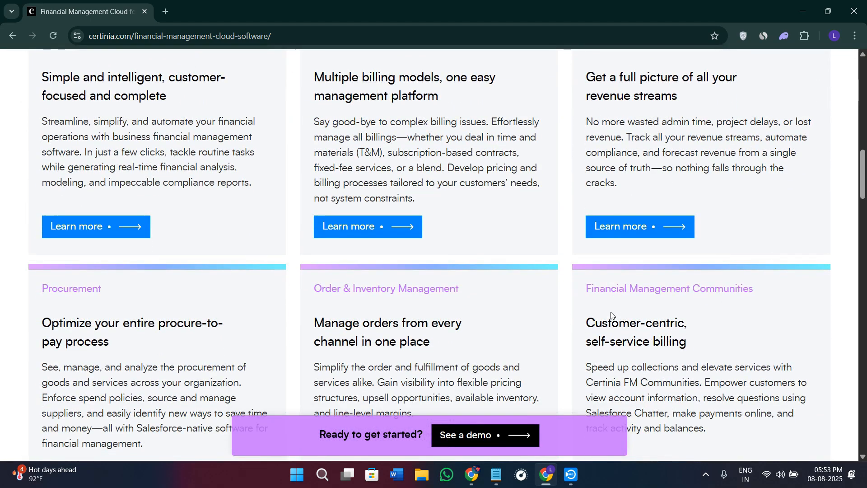
pyautogui.scroll(-3)
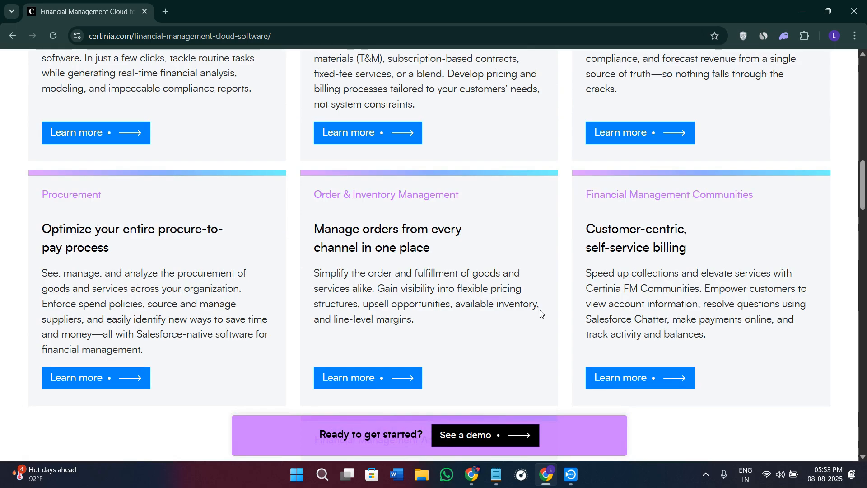
pyautogui.scroll(-3)
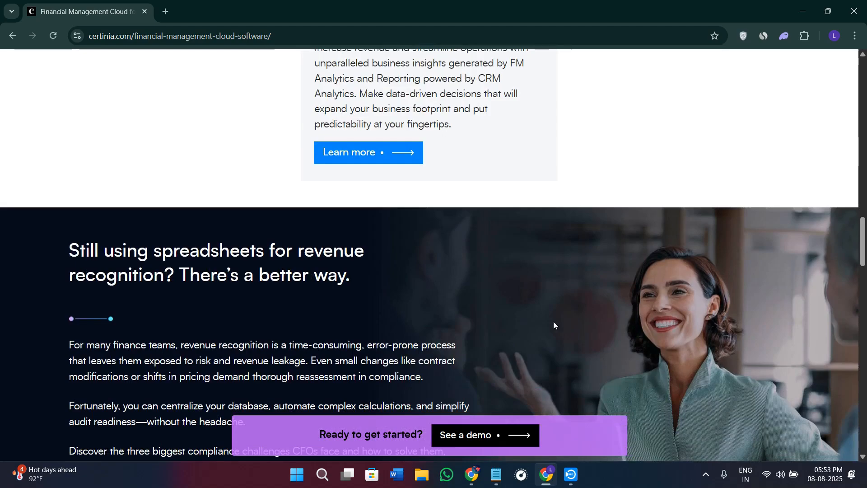
pyautogui.scroll(3)
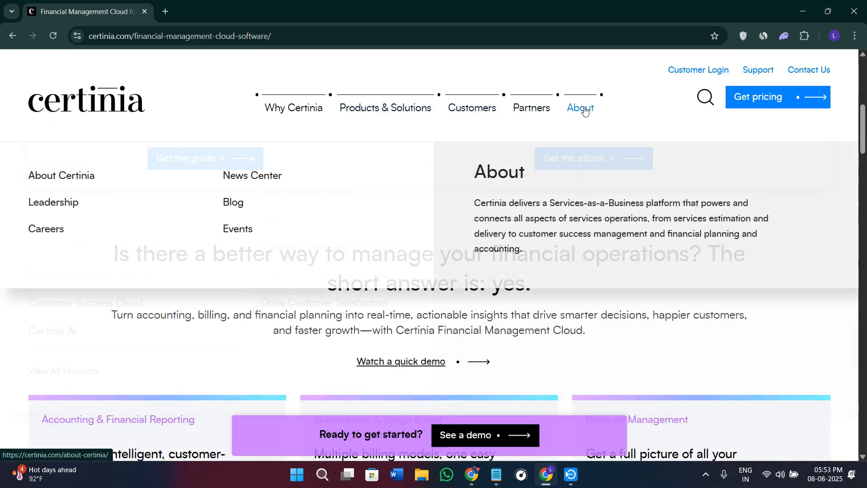
# Open Get pricing from the header and scroll through the pricing request form.
pyautogui.click(758, 96)
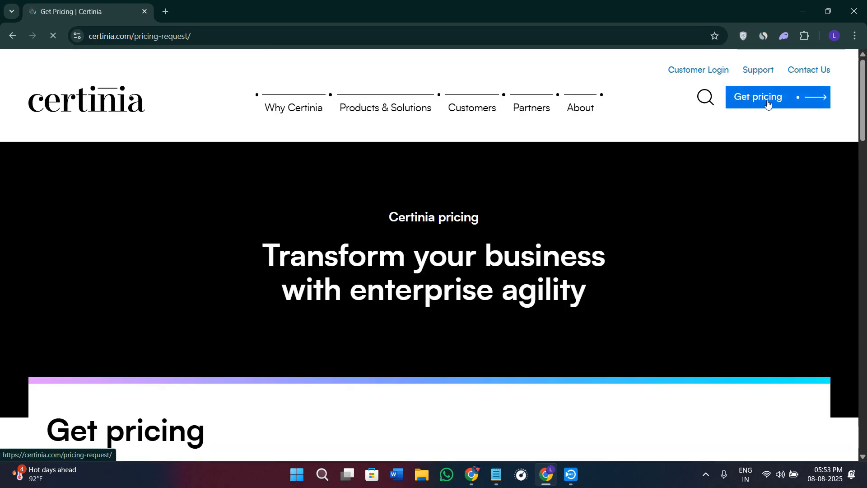
pyautogui.scroll(-3)
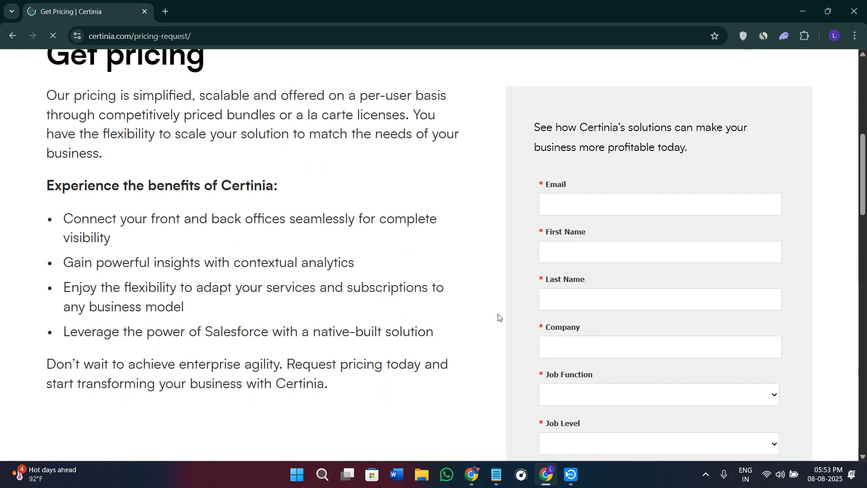
pyautogui.scroll(-3)
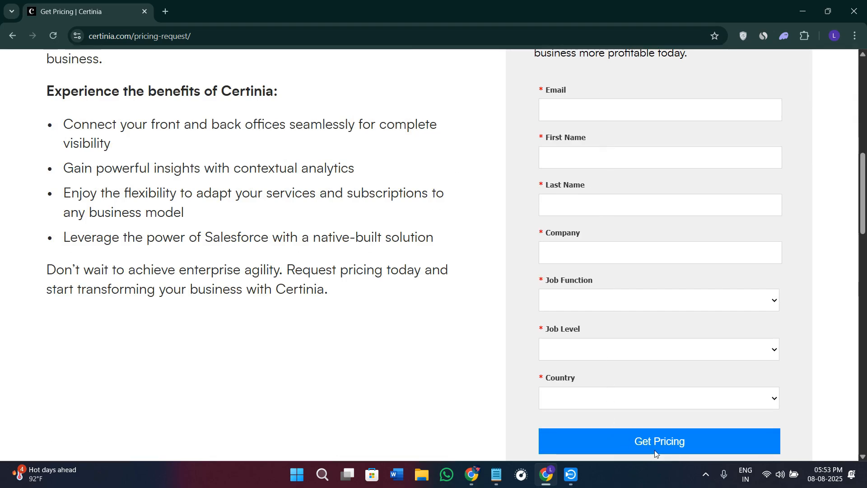
pyautogui.moveTo(660, 243)
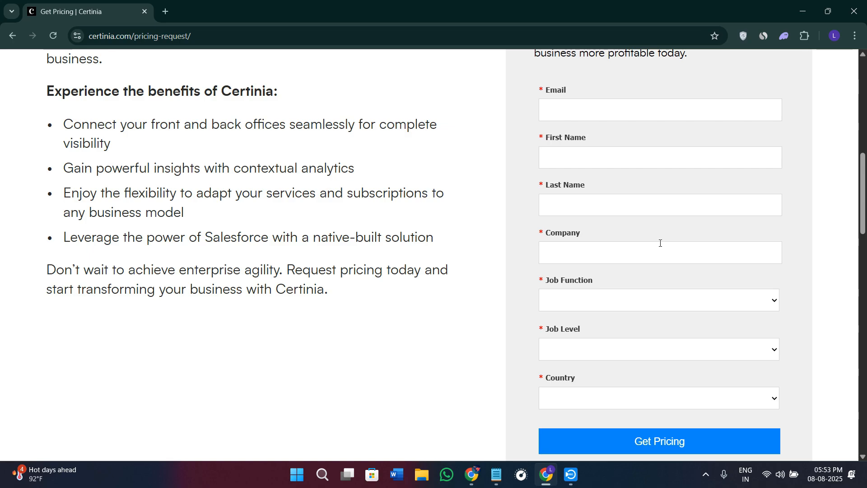
pyautogui.scroll(-3)
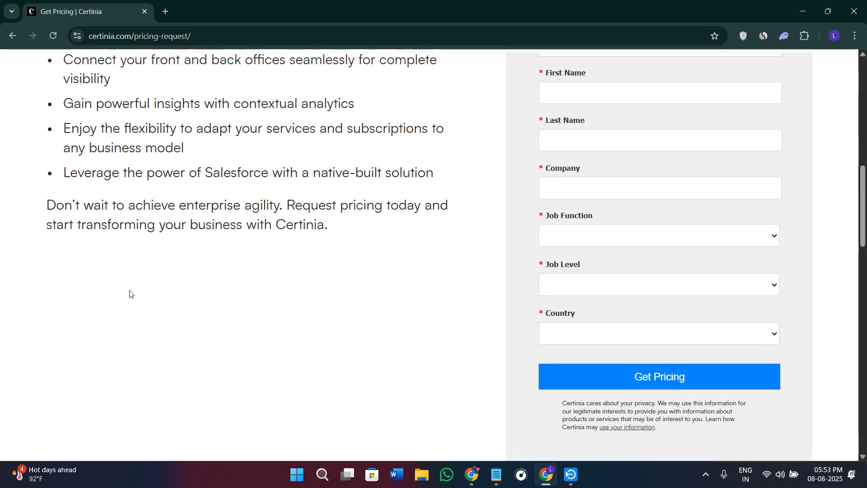
pyautogui.scroll(3)
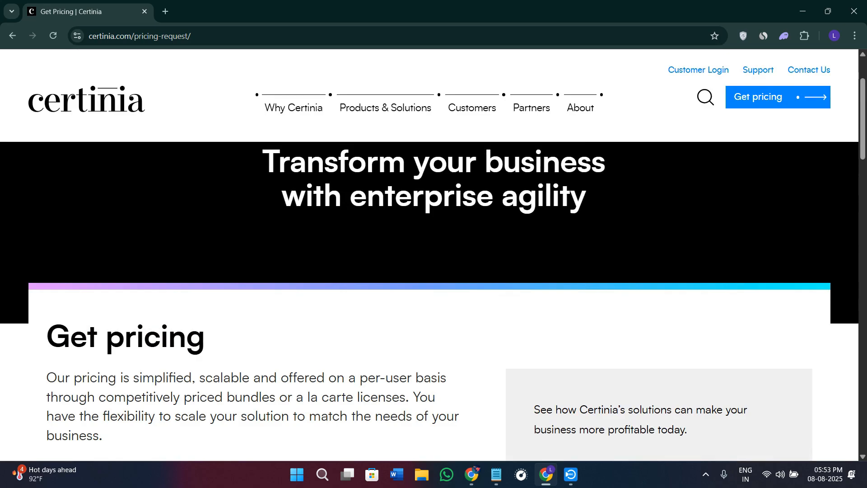
pyautogui.scroll(-3)
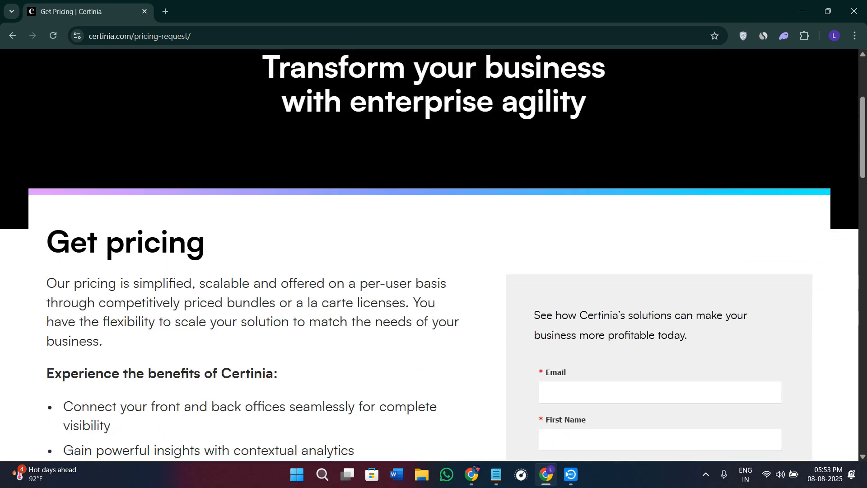
pyautogui.scroll(3)
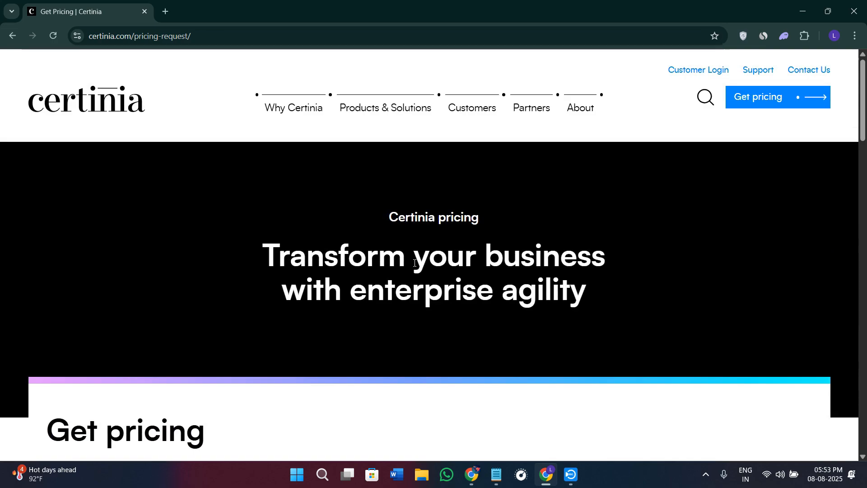
pyautogui.moveTo(159, 54)
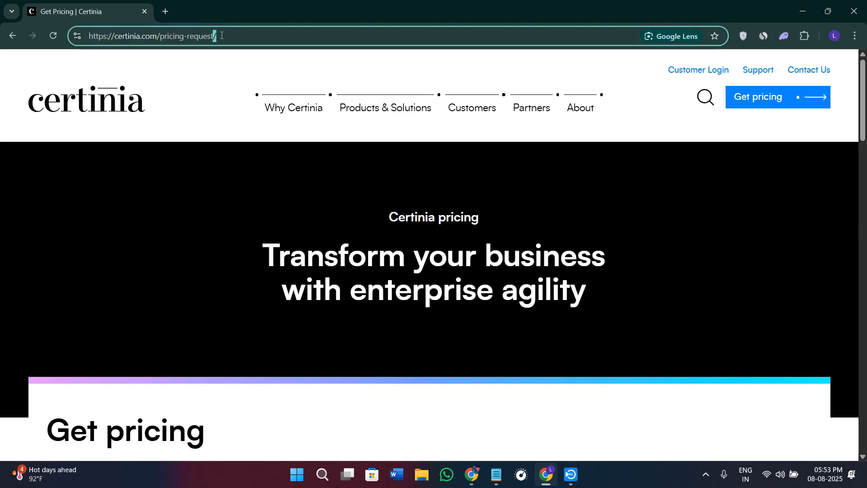
pyautogui.scroll(-3)
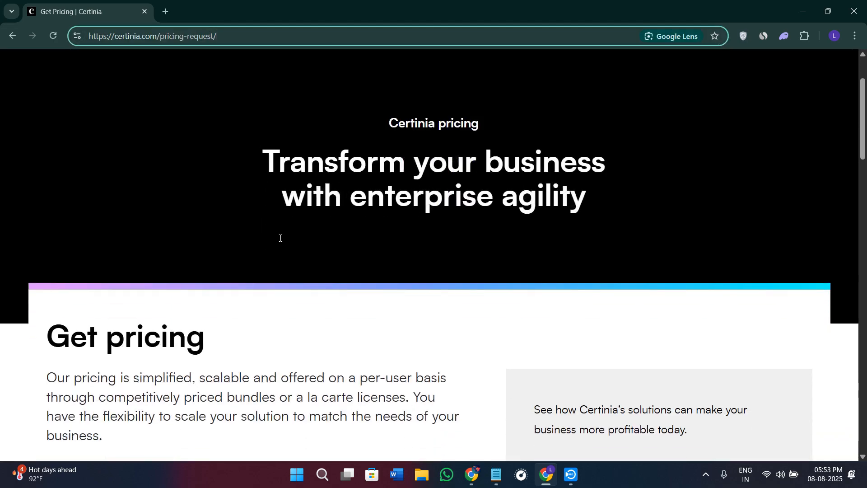
pyautogui.scroll(3)
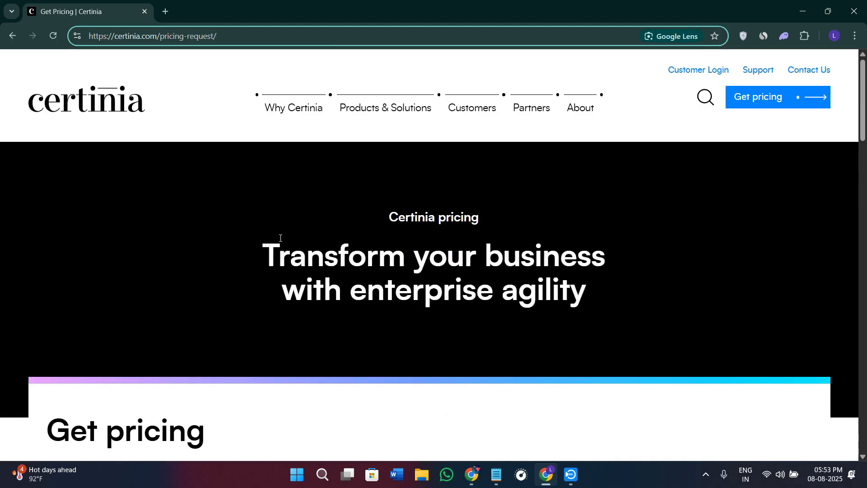
# Use the Certinia logo to reach the homepage and scroll to Keep Projects Profitable.
pyautogui.click(86, 99)
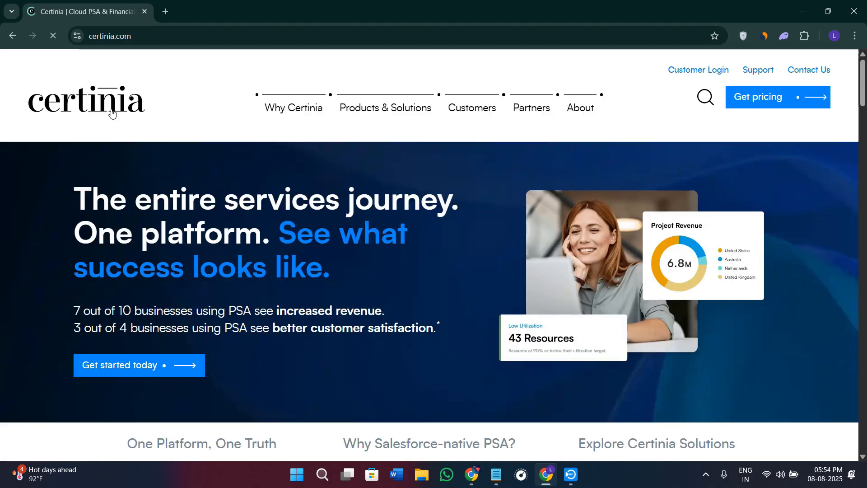
pyautogui.moveTo(402, 368)
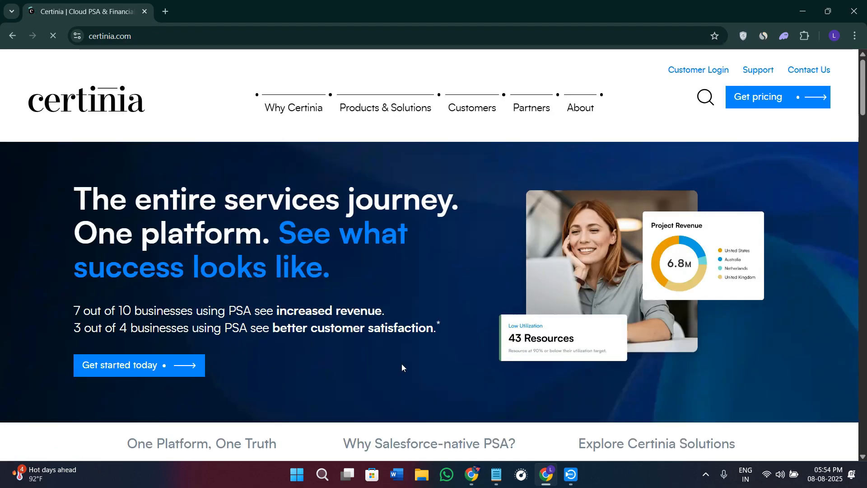
pyautogui.scroll(-3)
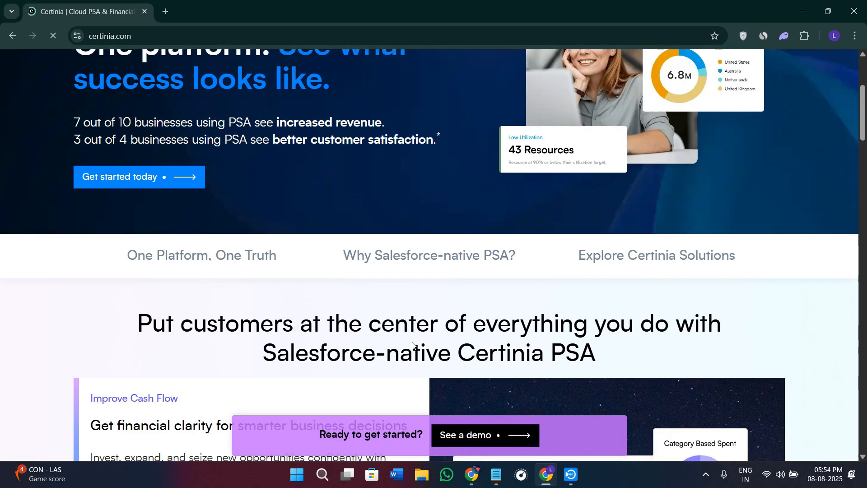
pyautogui.scroll(-3)
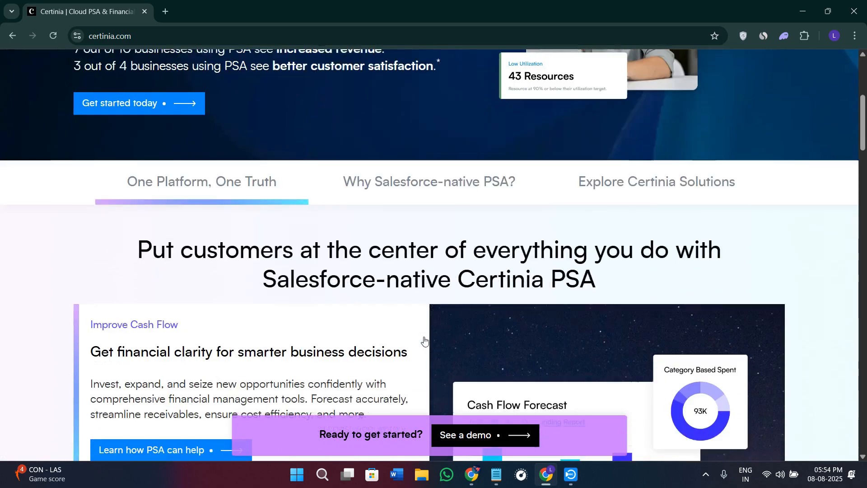
pyautogui.scroll(-3)
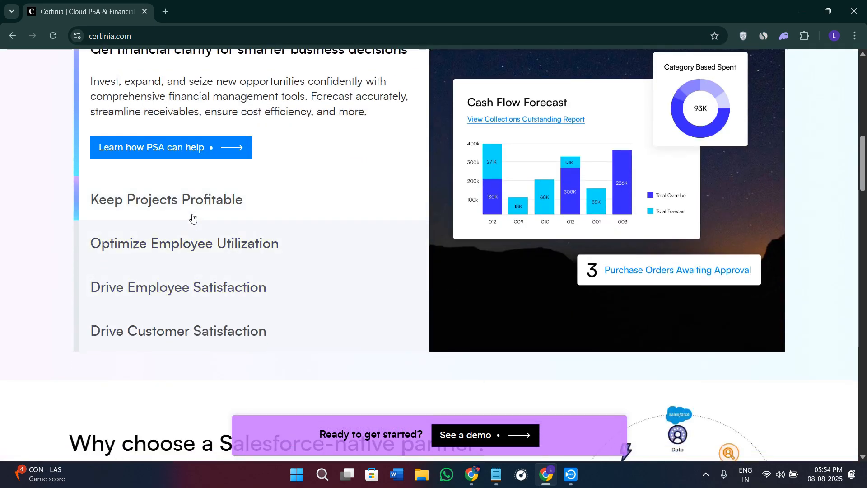
pyautogui.scroll(3)
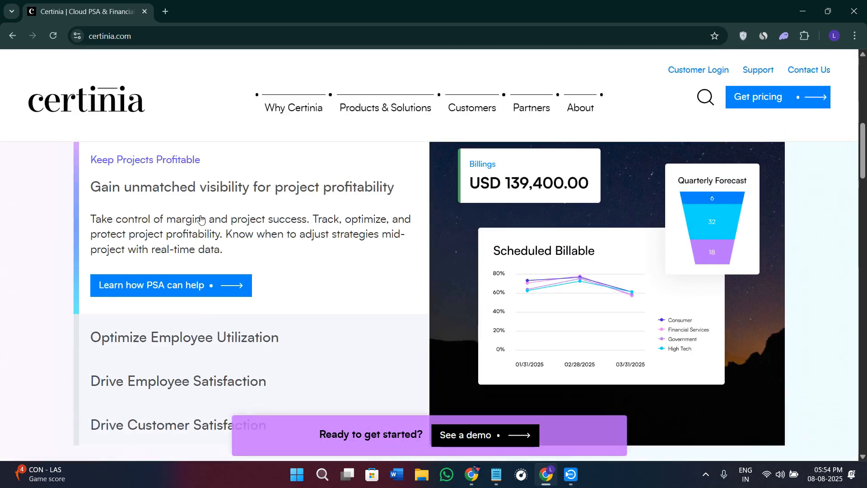